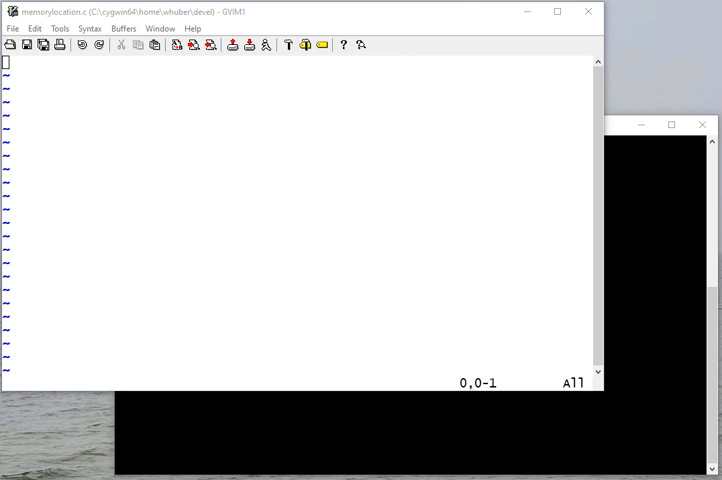
Step: Add #include <stdio.h> and #include <stdlib.h> at the top of memorylocation.c
{"action": "type", "text": "#include"}
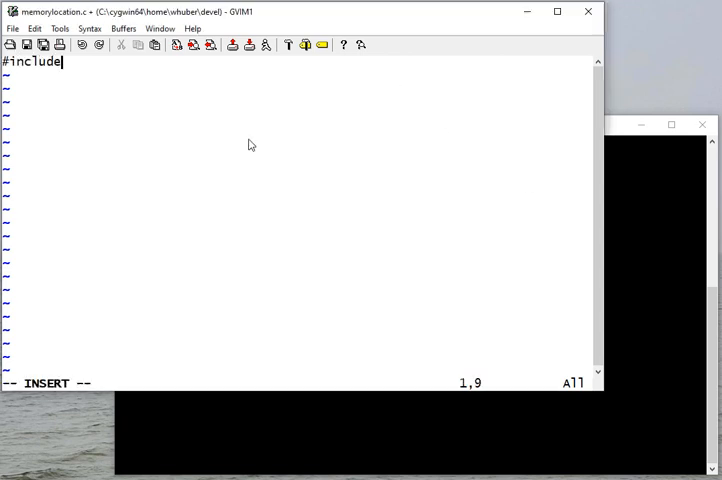
{"action": "type", "text": "<stdio.h>"}
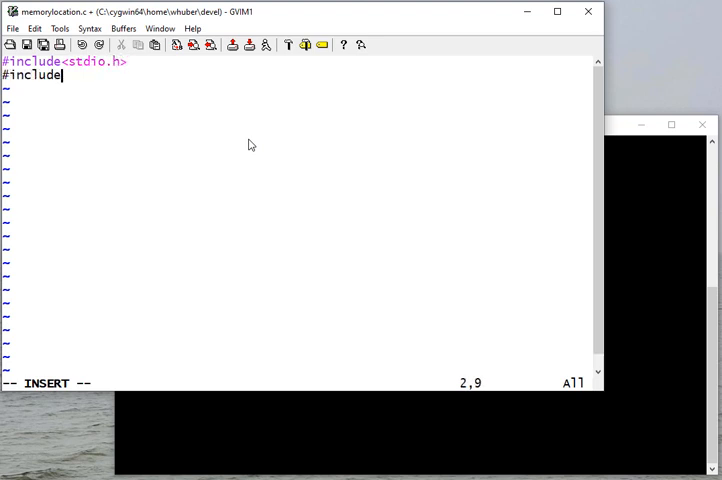
{"action": "type", "text": "<st"}
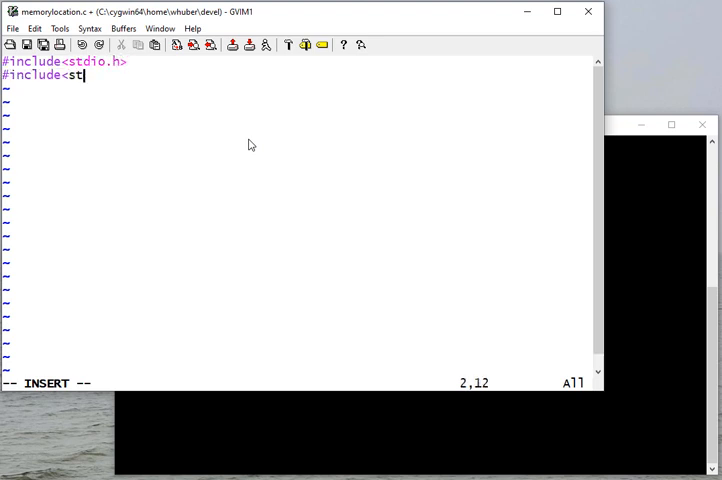
{"action": "type", "text": "dlib.h>"}
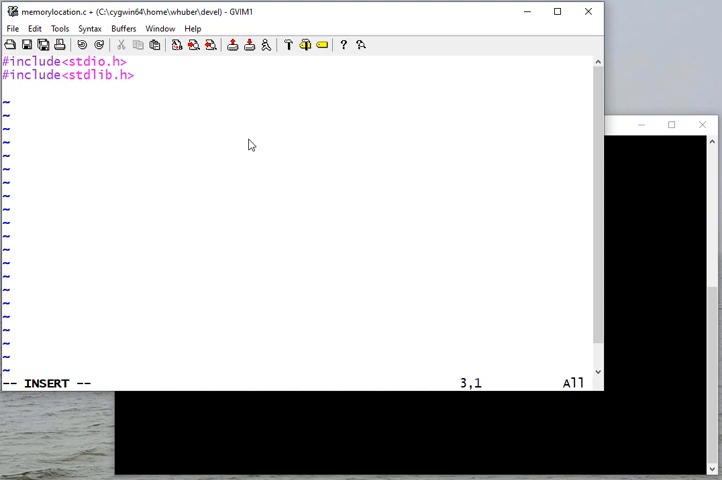
Step: Declare int globalVar = 10 with a /* Static memory */ comment and begin the void func line
{"action": "type", "text": "in"}
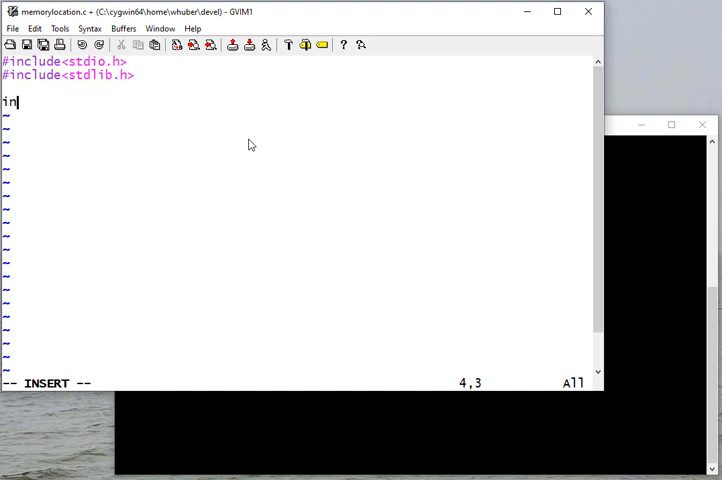
{"action": "type", "text": "t g1"}
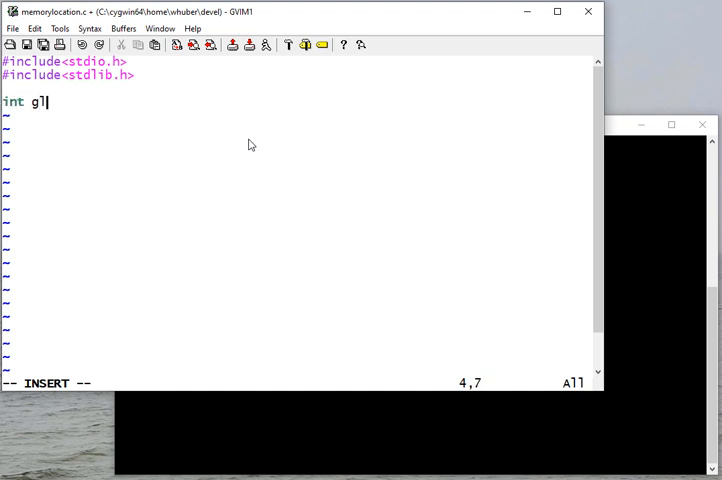
{"action": "type", "text": "obalVar = 10;"}
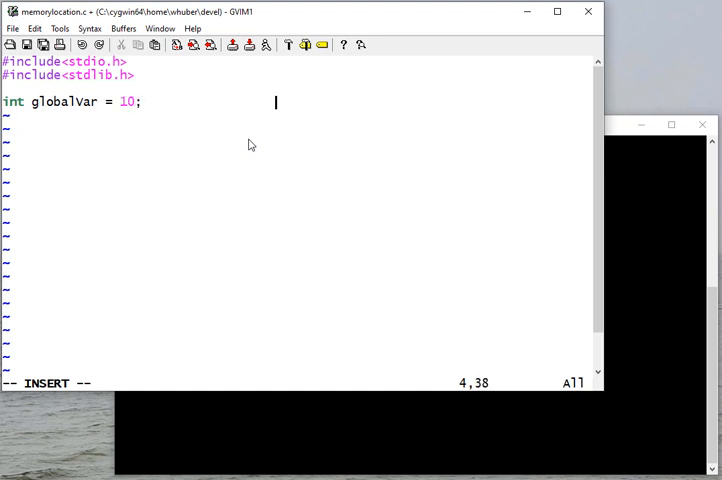
{"action": "type", "text": "/*"}
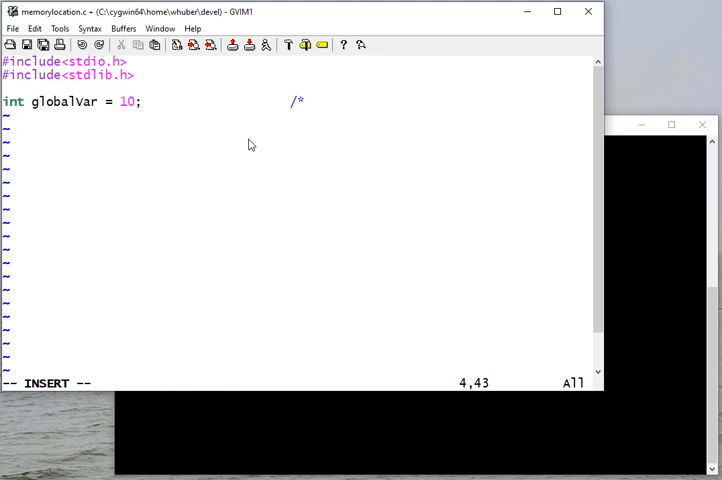
{"action": "type", "text": "Static memory */"}
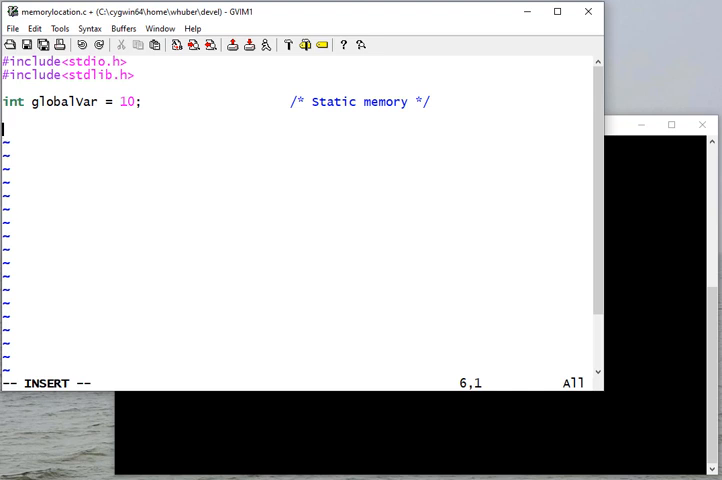
{"action": "type", "text": "void"}
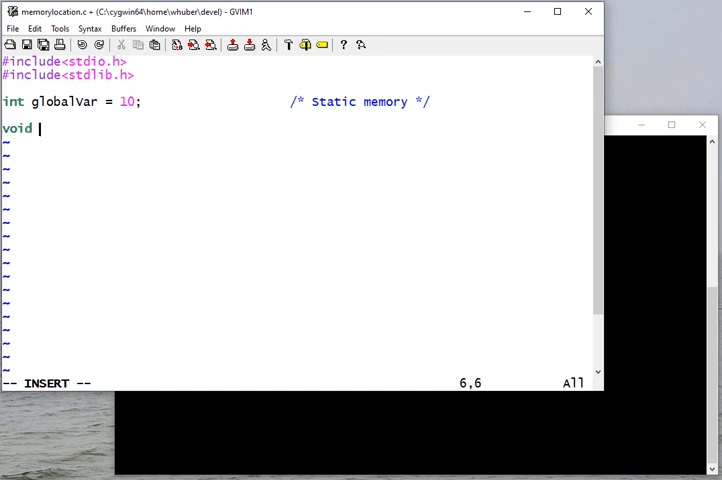
Step: Define void func(int fParameter) with int fLocalVar = 20 commented /* Stack memory */
{"action": "type", "text": "func(in"}
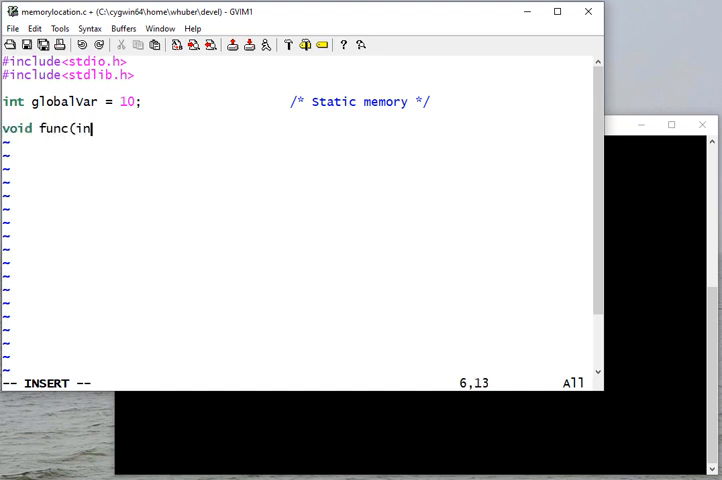
{"action": "type", "text": "t f"}
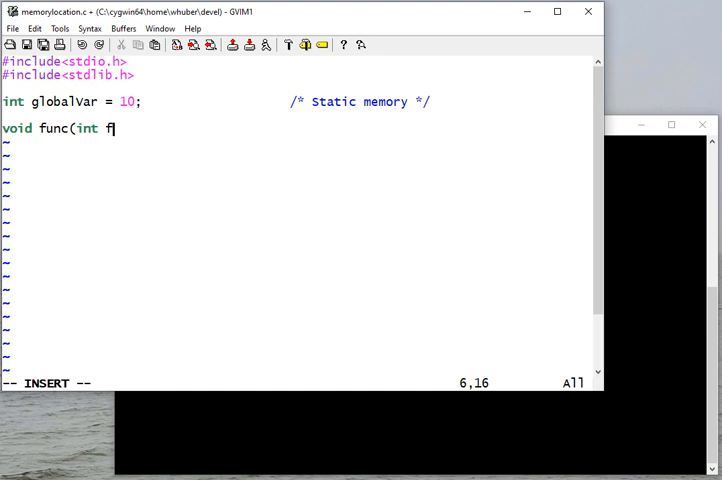
{"action": "type", "text": "Parameter) {"}
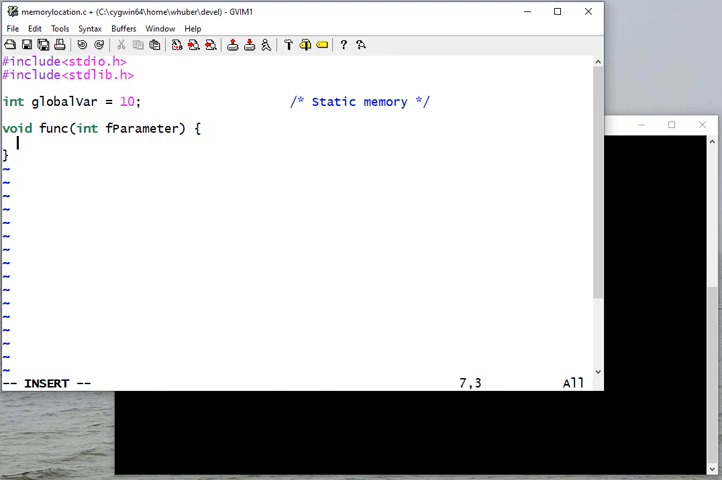
{"action": "type", "text": "int"}
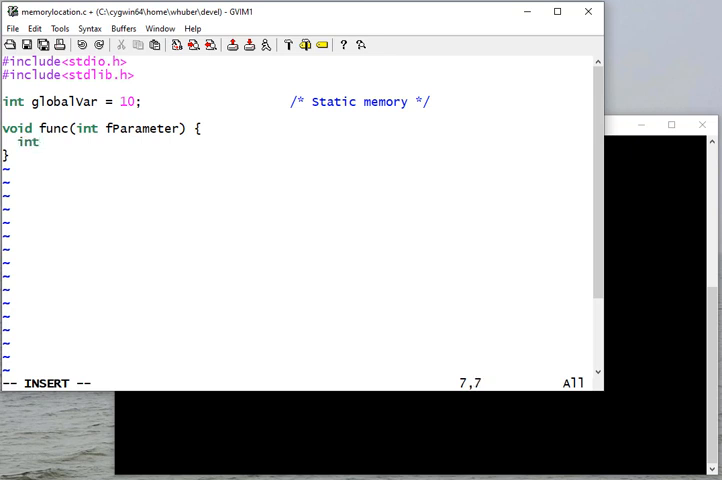
{"action": "type", "text": "fLocalVar"}
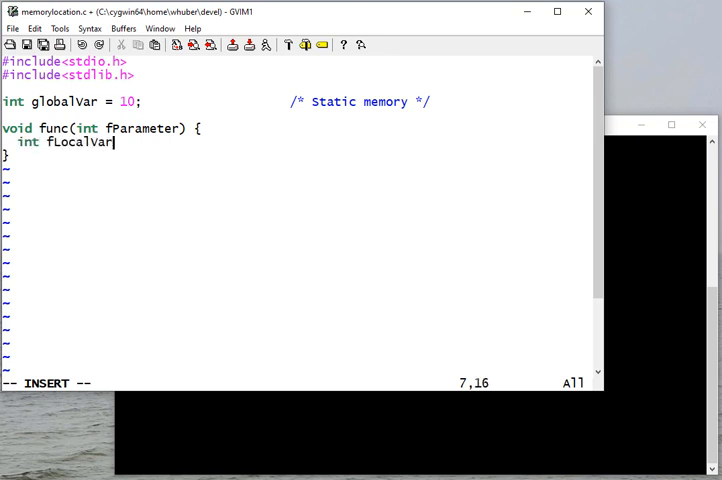
{"action": "type", "text": "= 20;"}
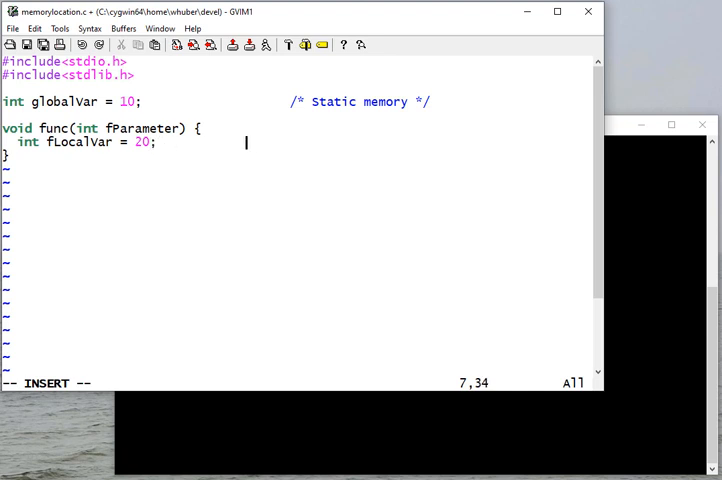
{"action": "type", "text": "/* s"}
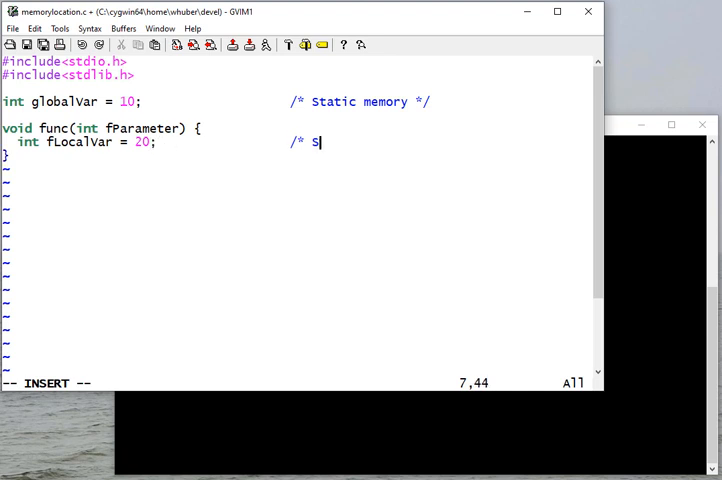
{"action": "type", "text": "tack memory */"}
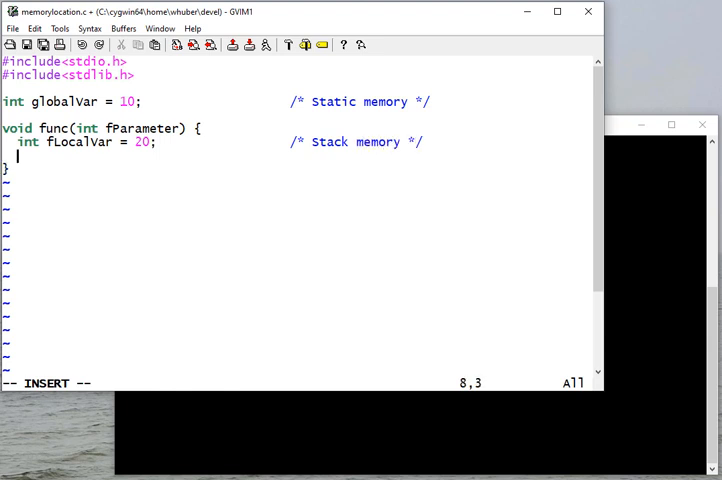
Step: Add static int fStaticLocalVar = 30 commented /* Static memory */ inside func
{"action": "type", "text": "static int"}
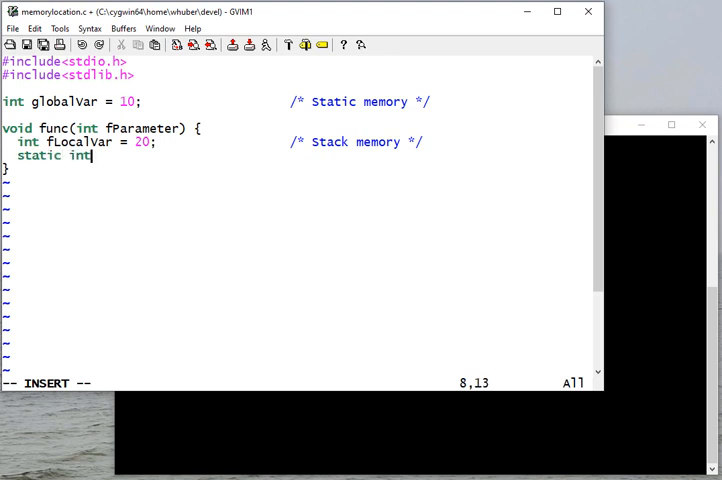
{"action": "type", "text": "fStatic"}
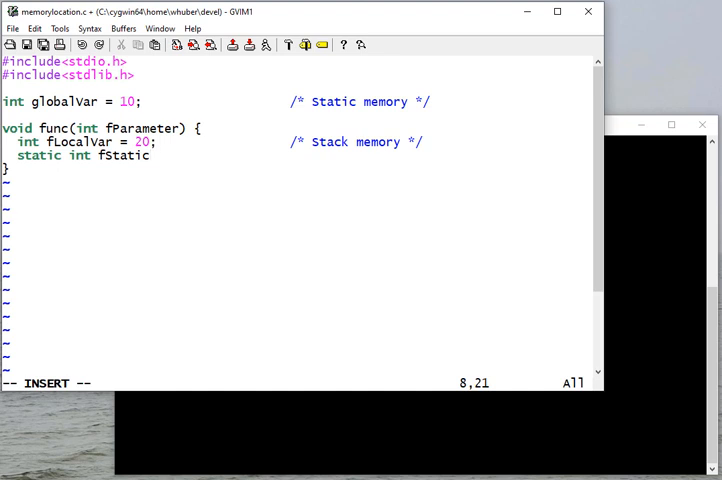
{"action": "type", "text": "Local"}
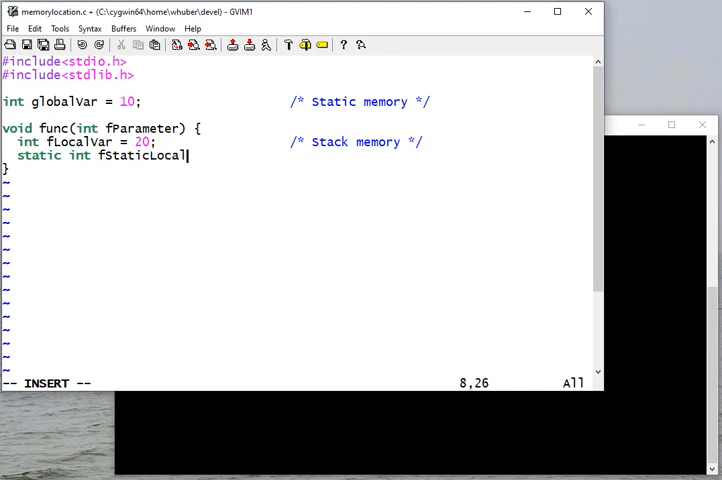
{"action": "type", "text": "Var = 30"}
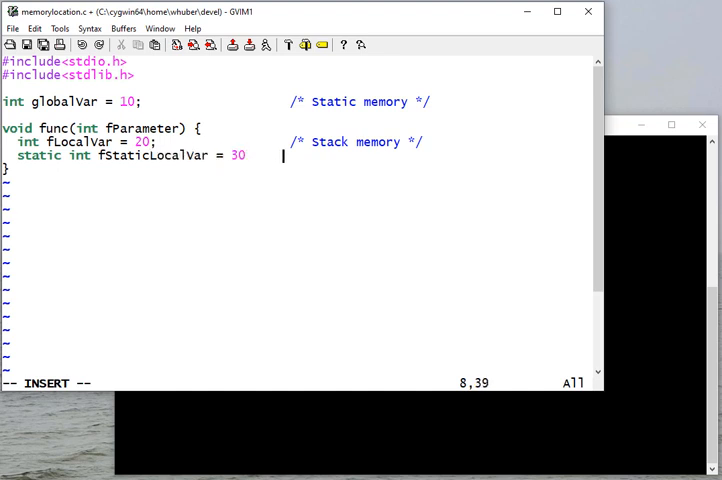
{"action": "type", "text": ";"}
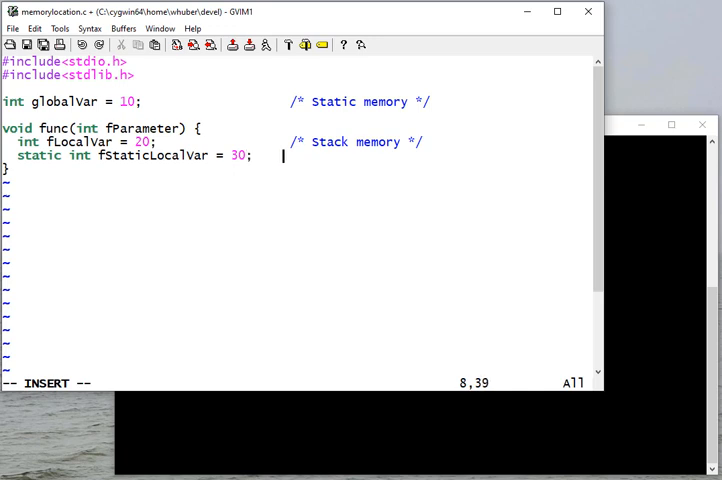
{"action": "type", "text": "/* Sta"}
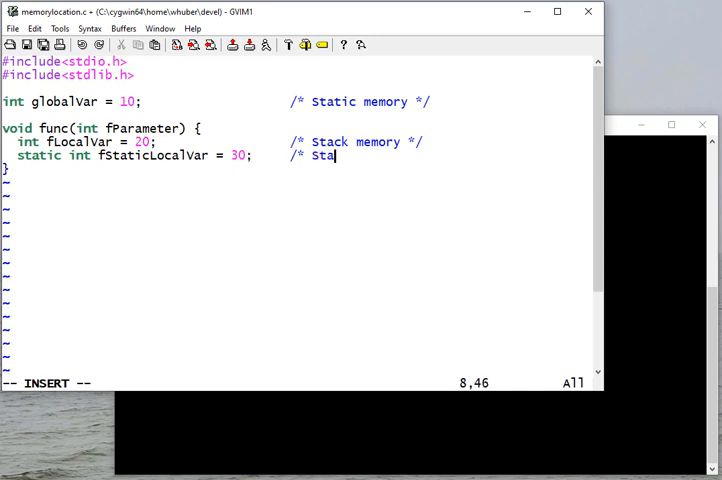
{"action": "type", "text": "tic memory */"}
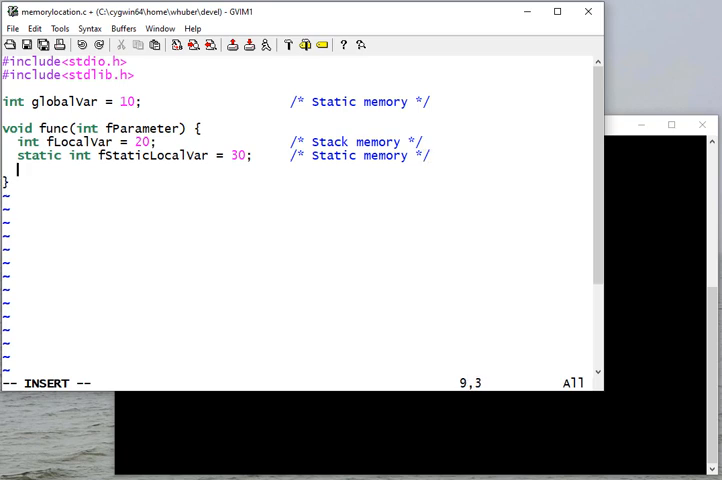
Step: Write printf("FUNCTION: fParameter=%d at %p\n", fParameter, &fParameter) without a void pointer cast
{"action": "type", "text": "printf"}
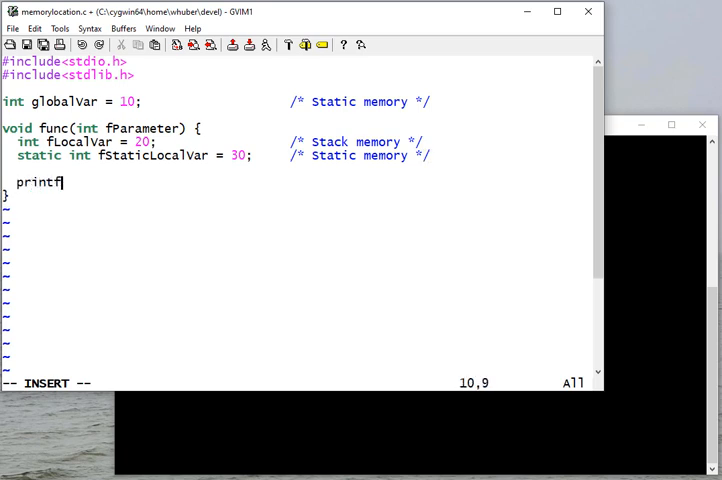
{"action": "type", "text": "(\""}
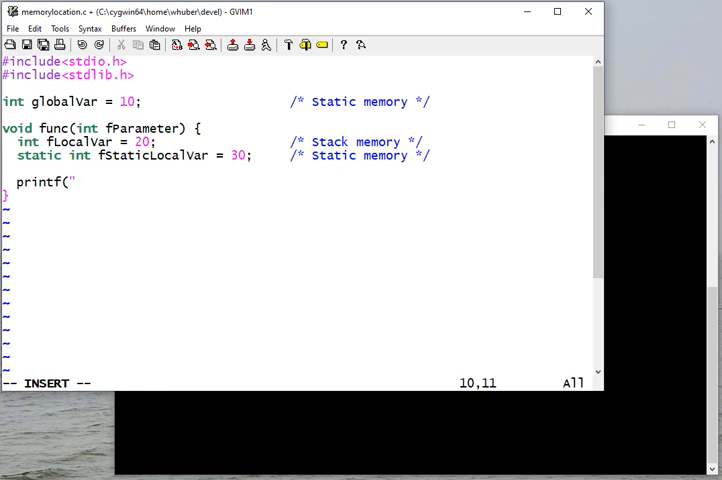
{"action": "type", "text": "FUNCTION:"}
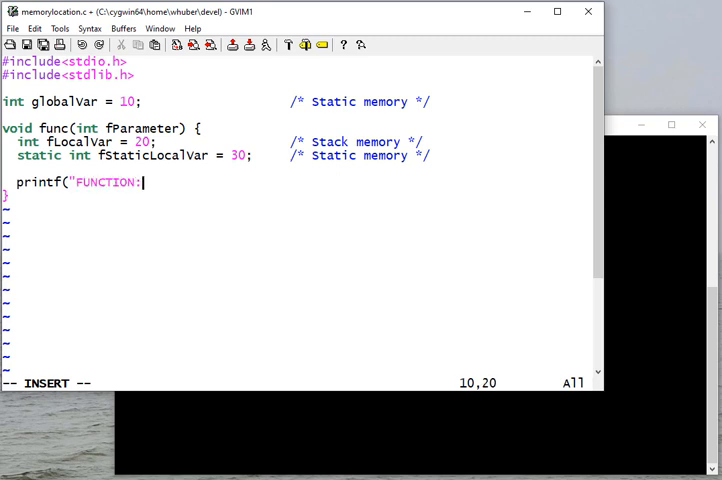
{"action": "type", "text": "f"}
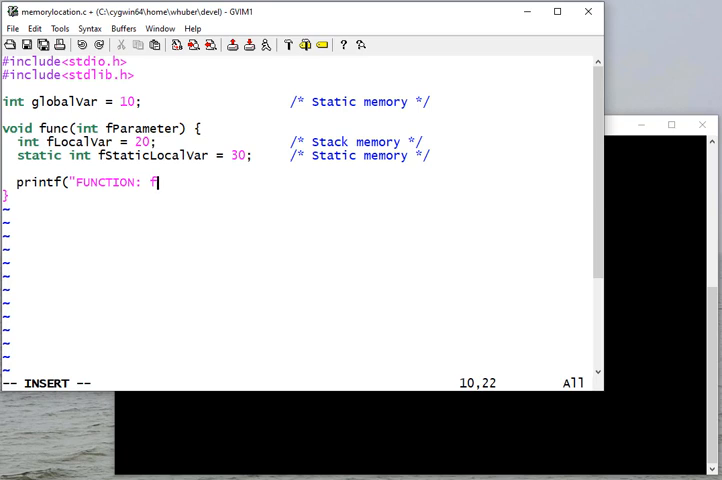
{"action": "type", "text": "Parameter"}
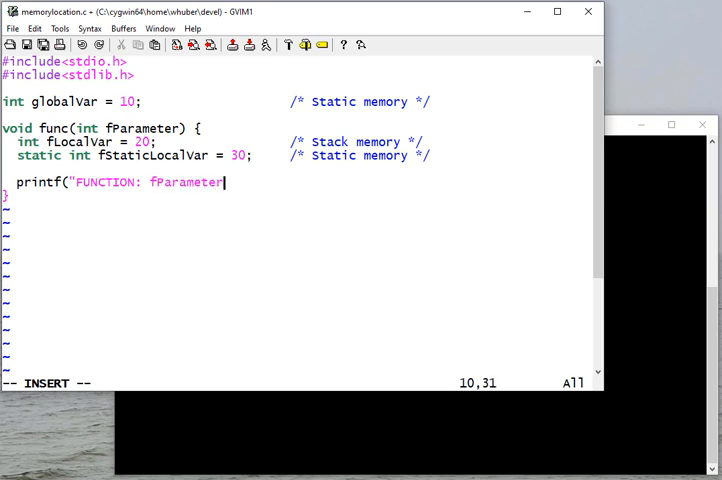
{"action": "type", "text": "=%d at"}
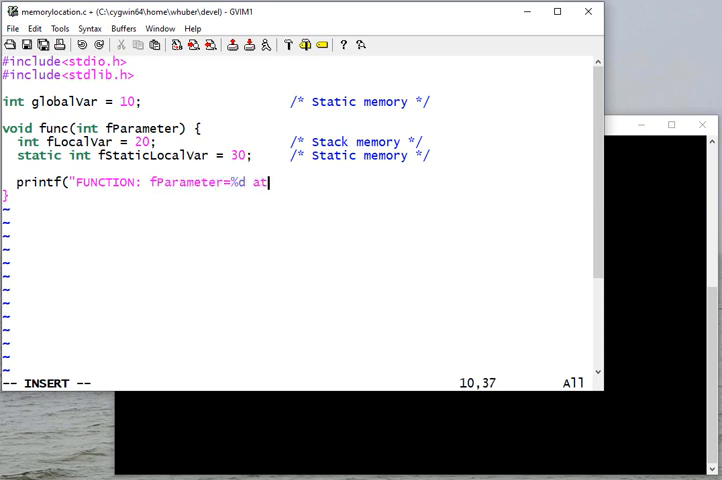
{"action": "type", "text": "%p"}
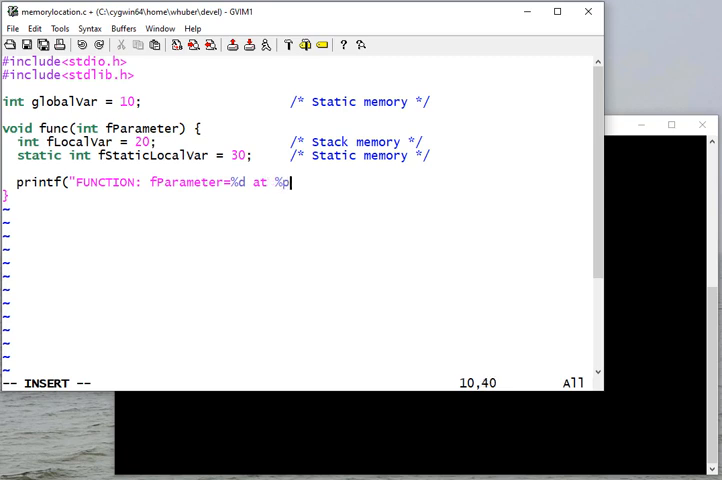
{"action": "type", "text": "\\n,"}
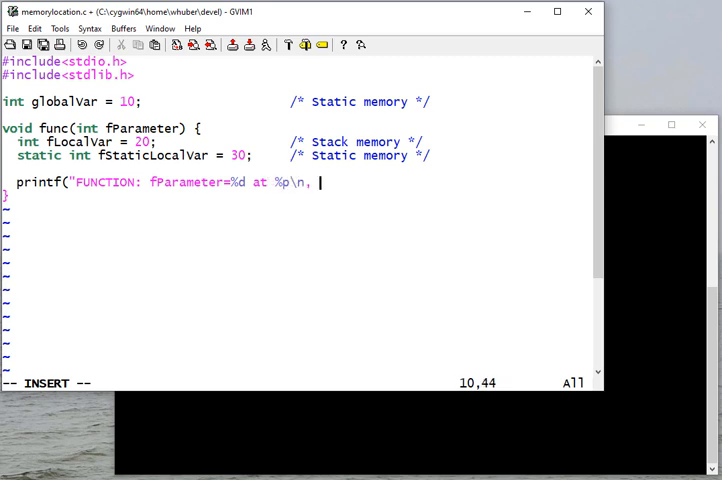
{"action": "type", "text": ","}
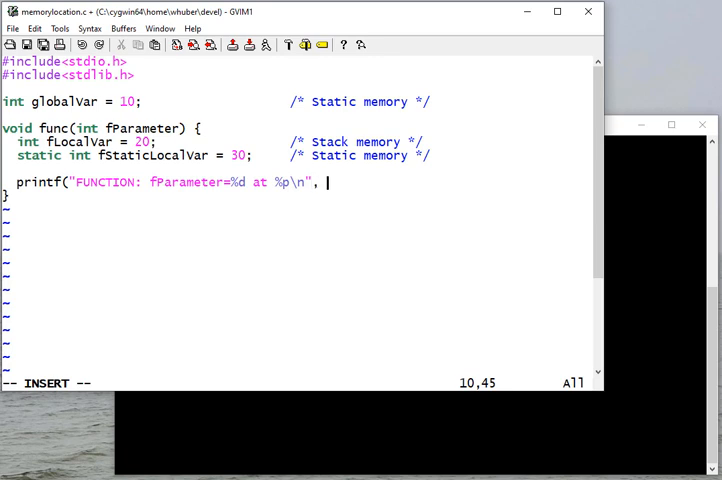
{"action": "type", "text": "fParameter (void"}
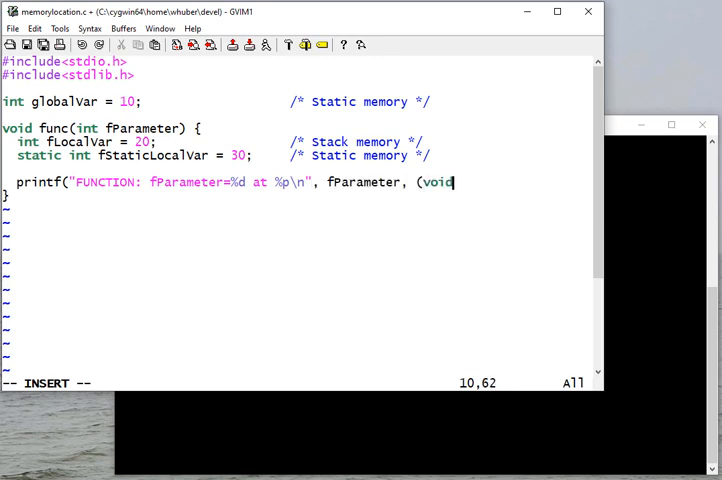
{"action": "type", "text": "*)"}
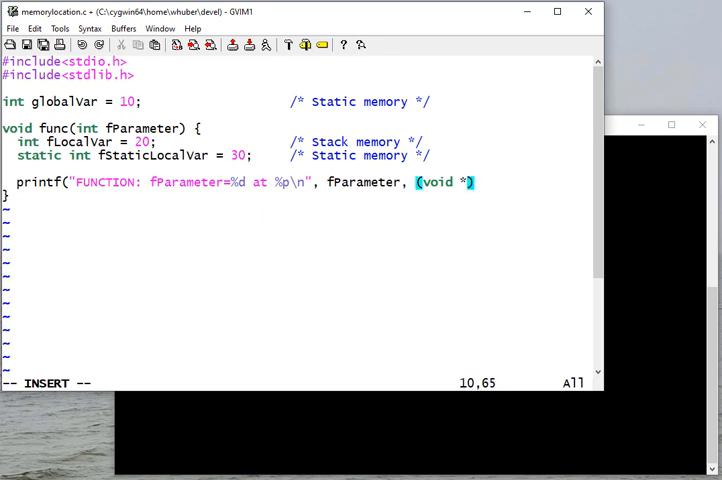
{"action": "key", "text": "Right"}
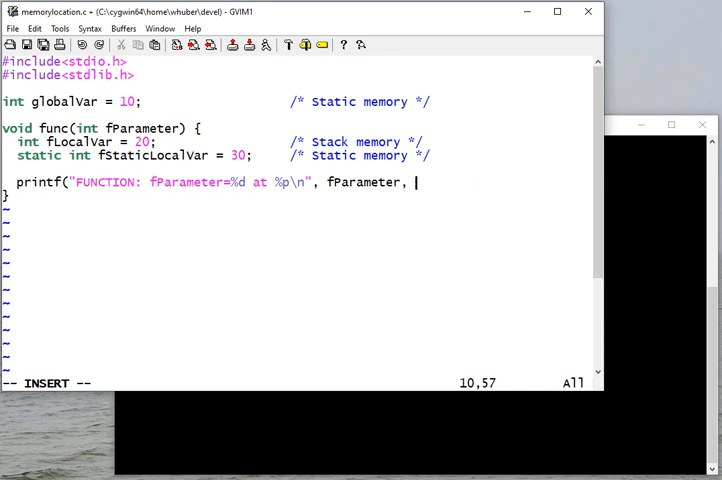
{"action": "type", "text": "&"}
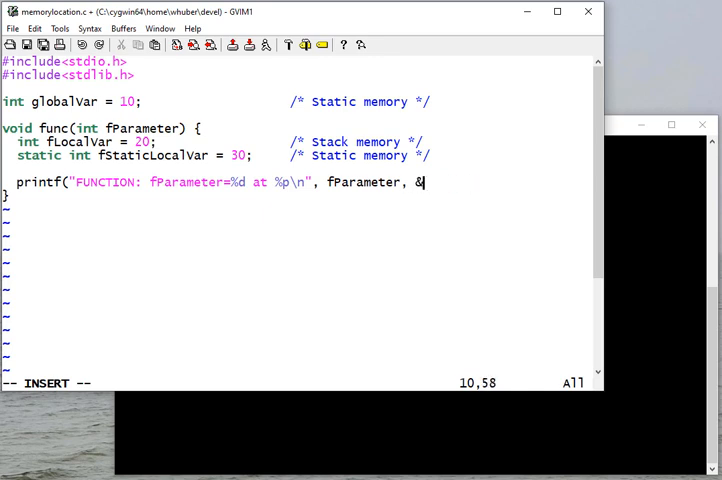
{"action": "type", "text": "fParameter);"}
{"action": "left_click", "coordinate": [302, 382]}
{"action": "type", "text": "/"}
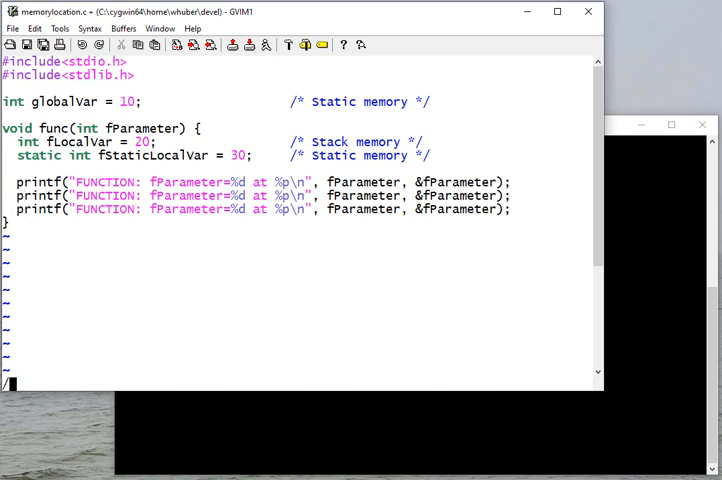
Step: Duplicate the printf three times for fLocalVar, fStaticLocalVar and globalVar with their addresses
{"action": "type", "text": "fPart"}
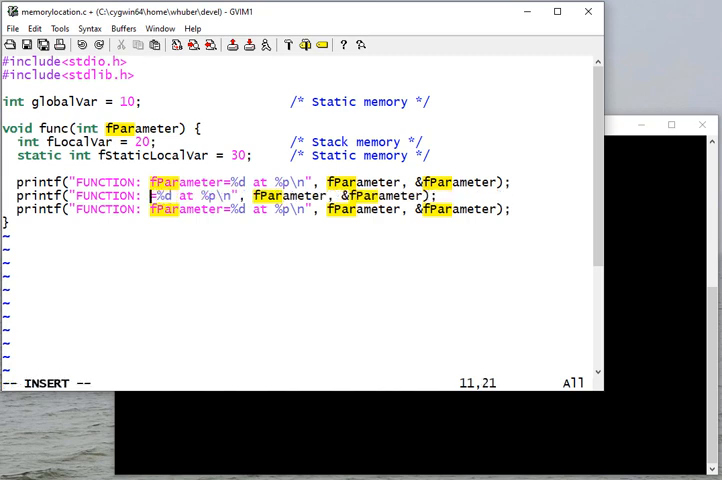
{"action": "type", "text": "fLocalVar"}
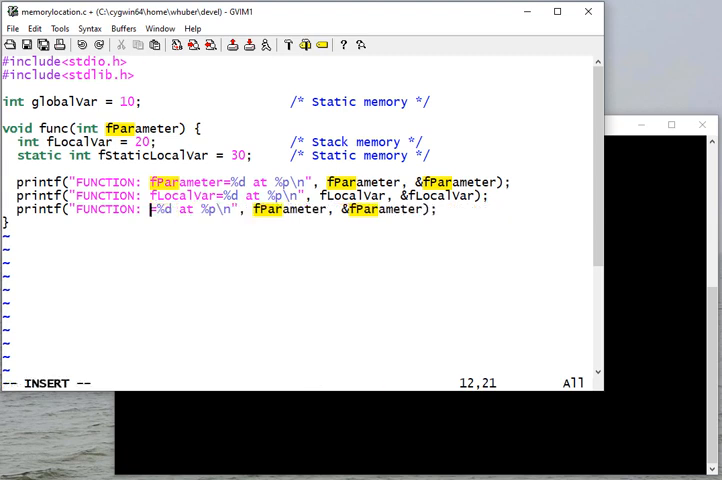
{"action": "type", "text": "fStaticLocalVar"}
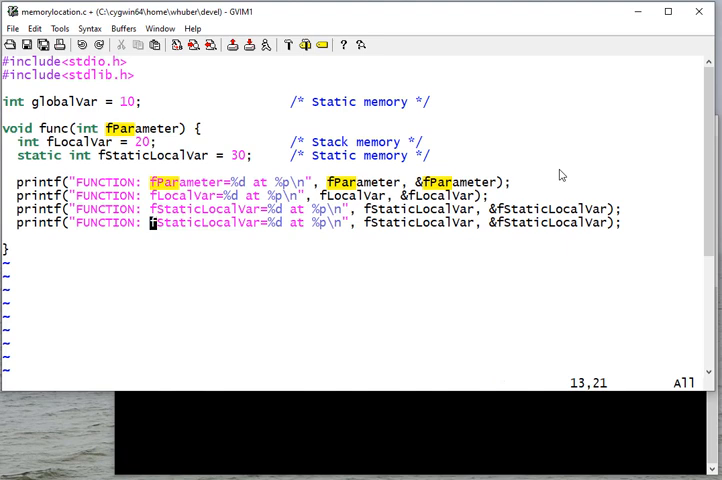
{"action": "type", "text": "globalVar"}
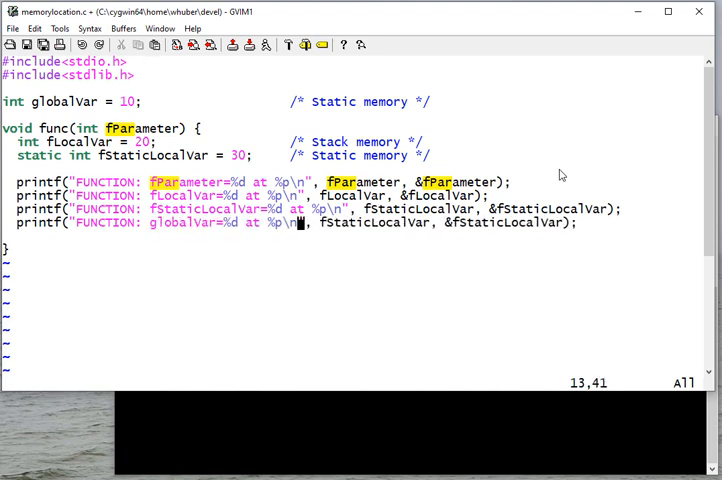
{"action": "type", "text": "globalVar, &globalVar"}
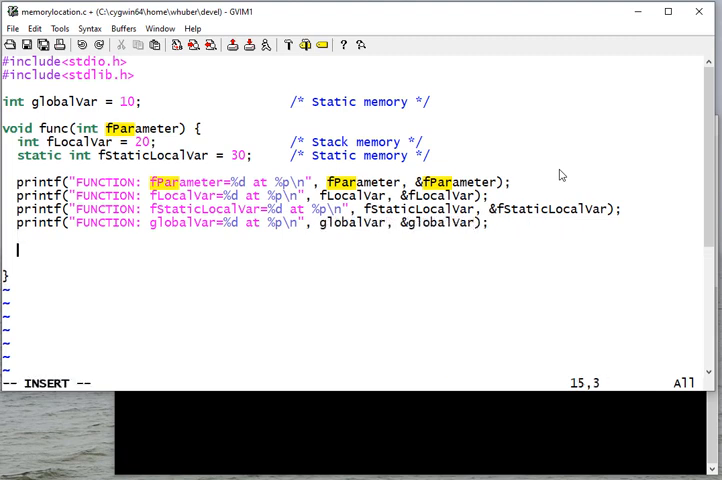
Step: End func with globalVar++ and fStaticLocalVar++ increment statements
{"action": "type", "text": "globalVar++;"}
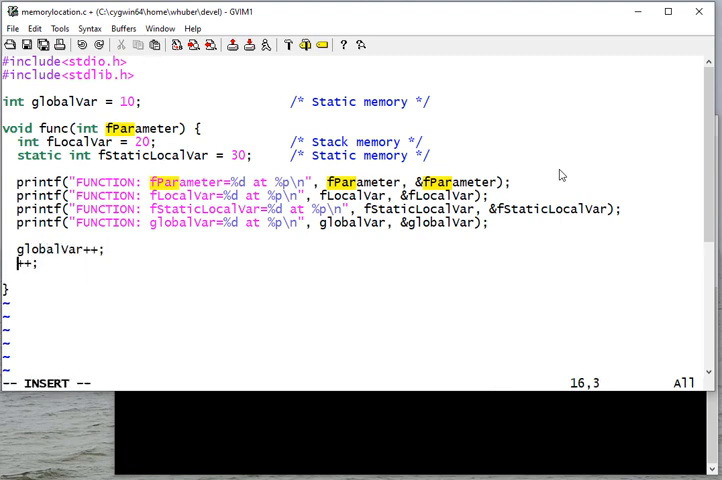
{"action": "type", "text": "fstat"}
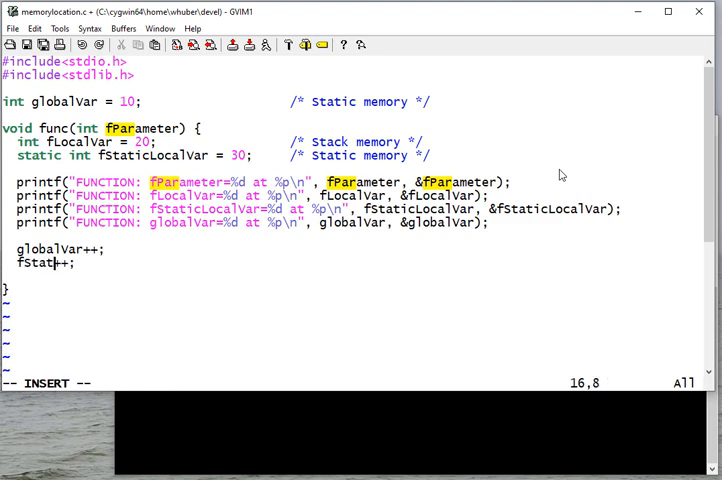
{"action": "type", "text": "icLocalVar"}
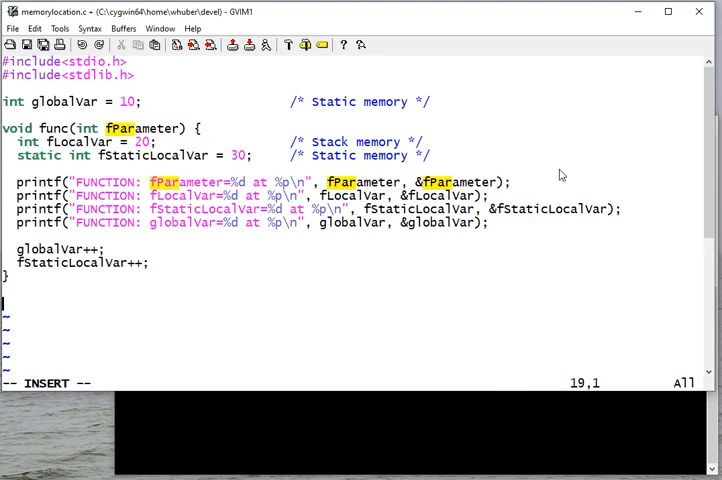
Step: Write int main(void) returning 0 and declare int mLocalVar = 40 commented as stack memory
{"action": "type", "text": "int main("}
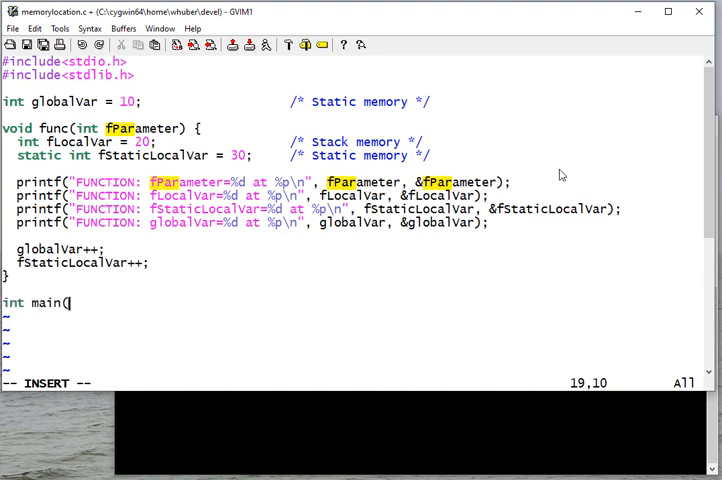
{"action": "type", "text": "void) {"}
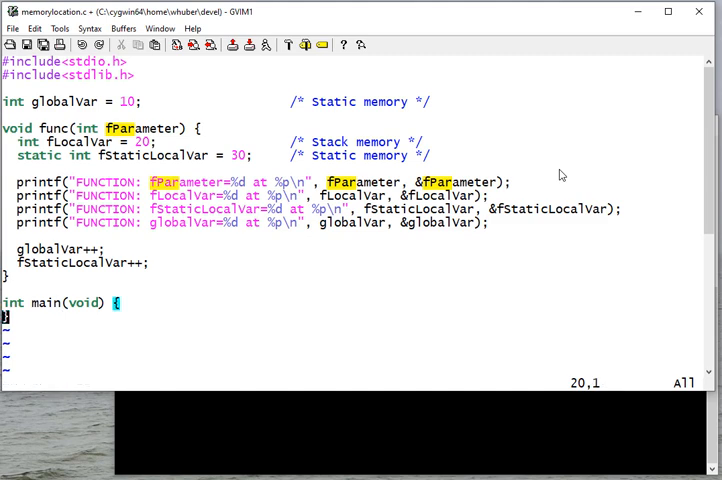
{"action": "type", "text": "return"}
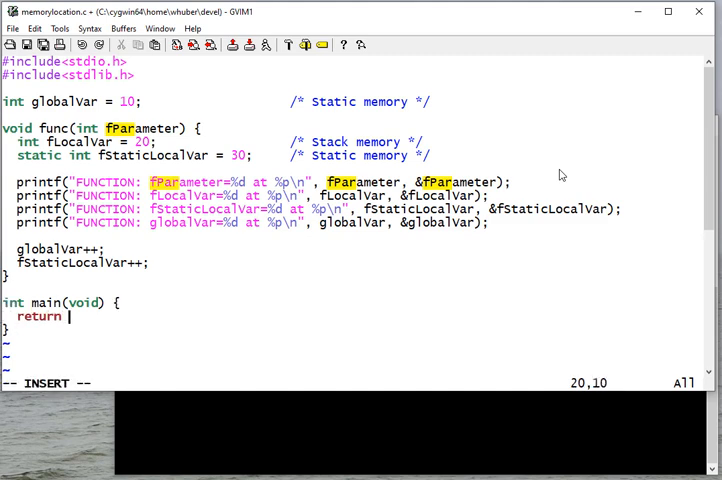
{"action": "type", "text": "0;"}
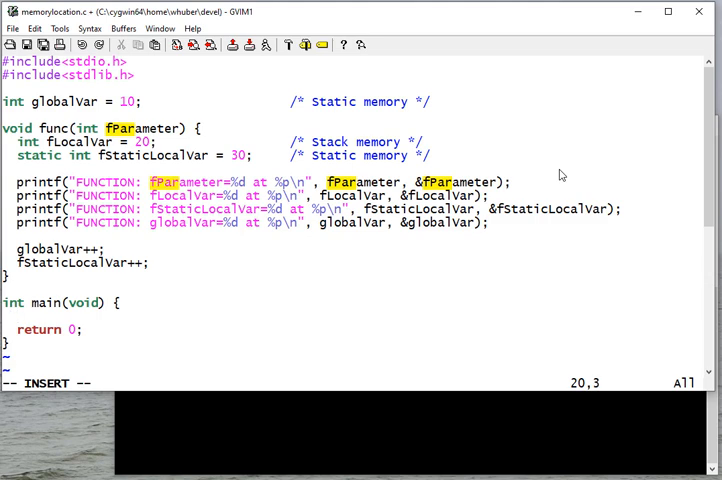
{"action": "type", "text": "int m"}
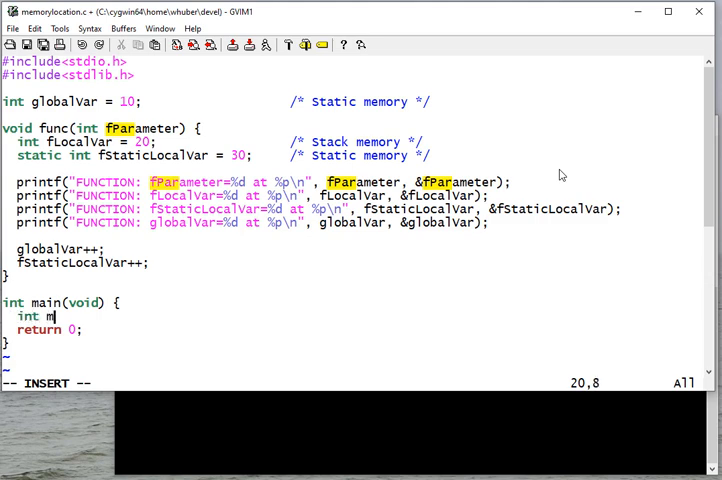
{"action": "type", "text": "Local"}
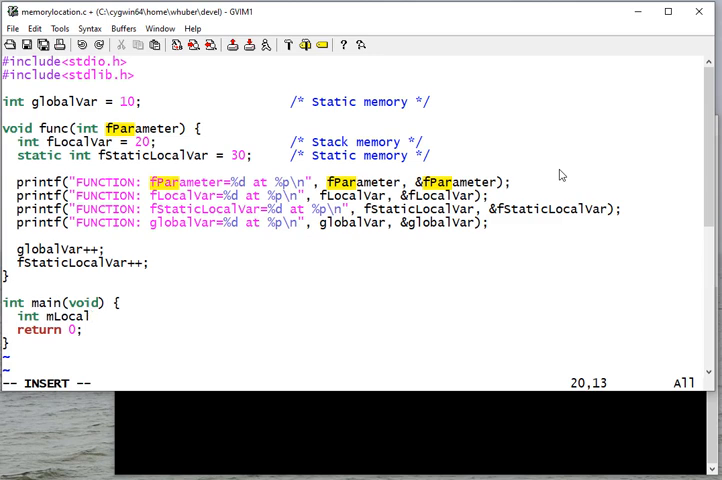
{"action": "type", "text": "Loca"}
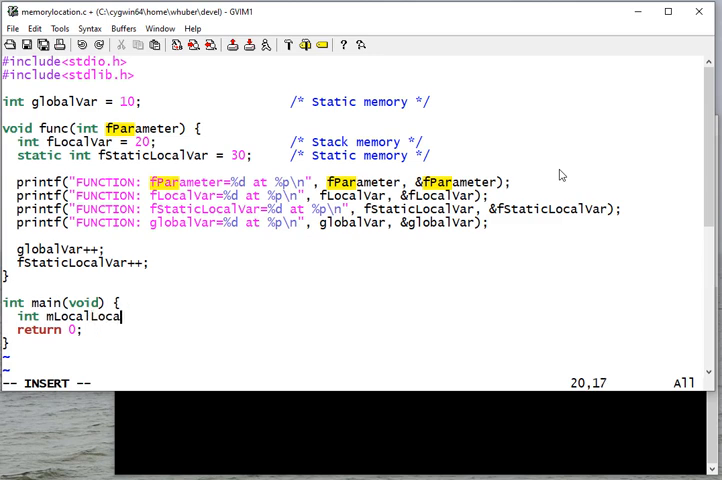
{"action": "key", "text": "BackSpace"}
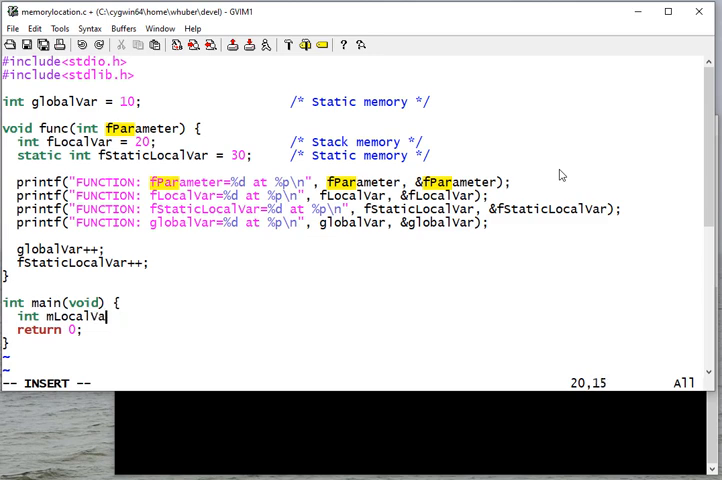
{"action": "type", "text": "= 40;"}
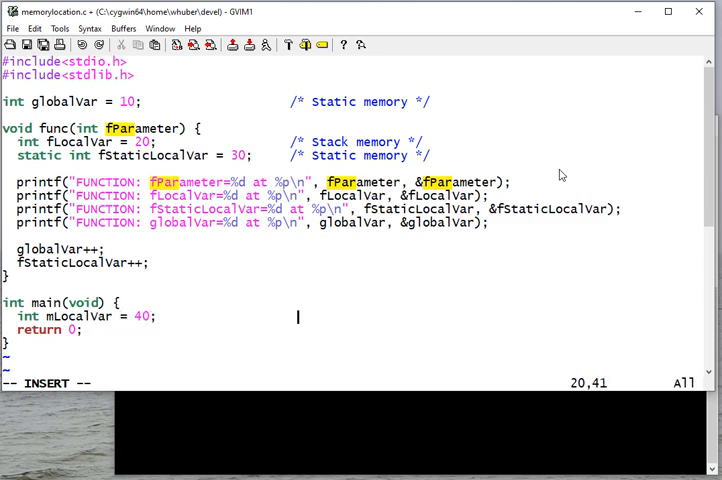
{"action": "type", "text": "/* Stack memory */"}
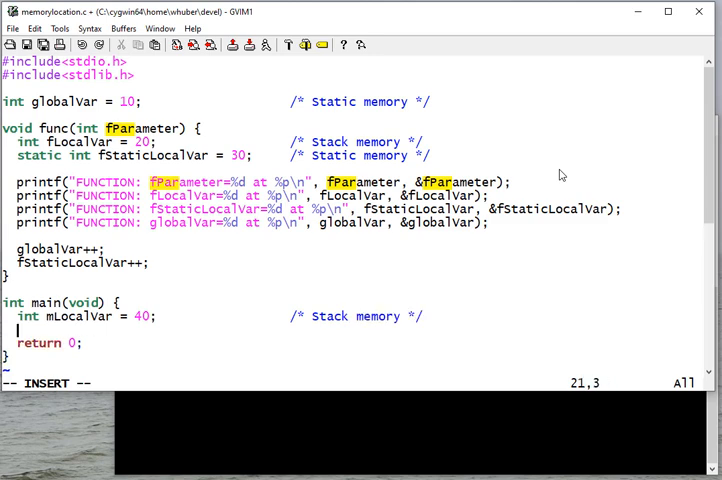
Step: Declare static int mStaticLocalVar = 50 commented /* Static memory */ in main
{"action": "type", "text": "static int"}
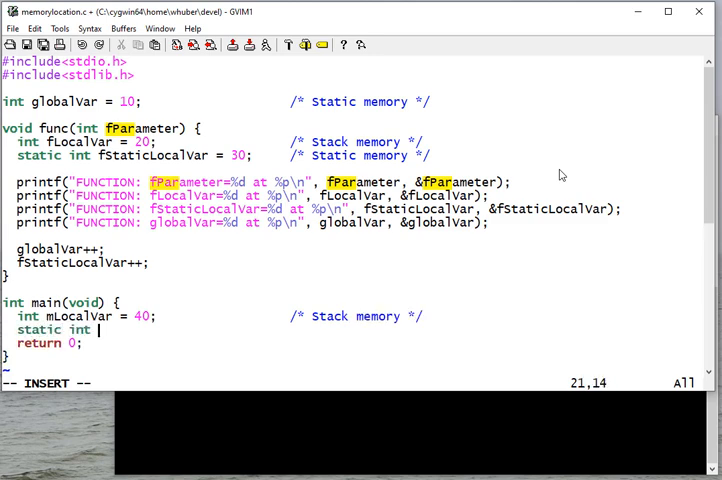
{"action": "type", "text": "mStaticLocal"}
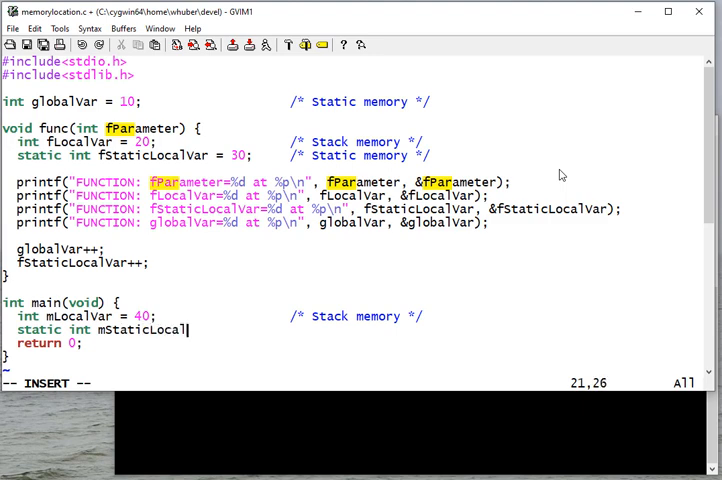
{"action": "type", "text": "Var"}
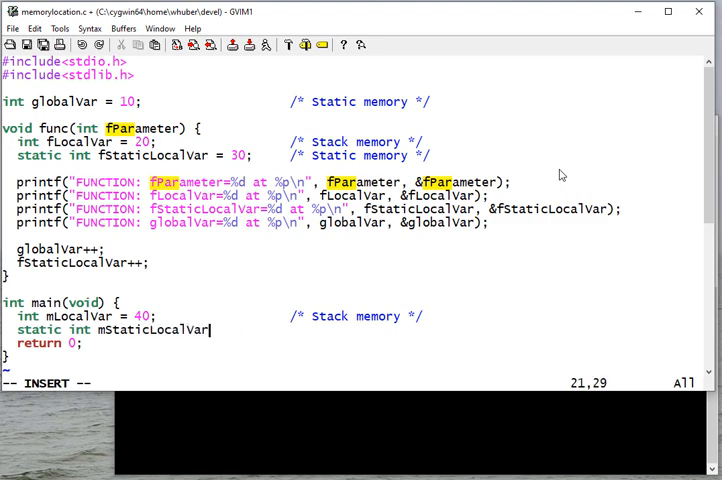
{"action": "type", "text": "= 50"}
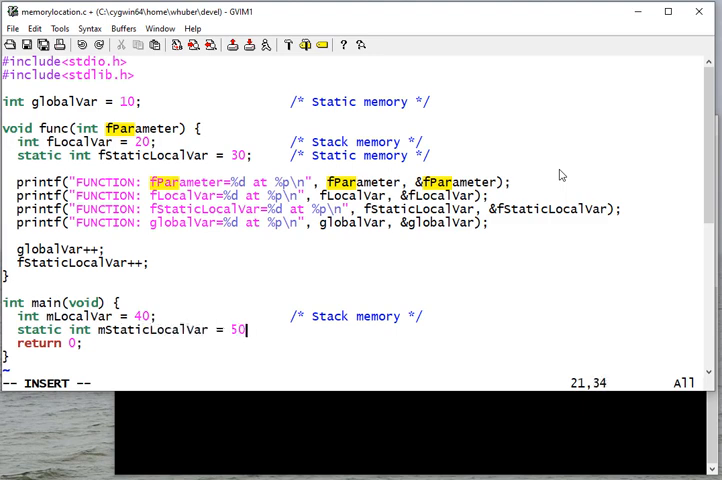
{"action": "type", "text": "/*"}
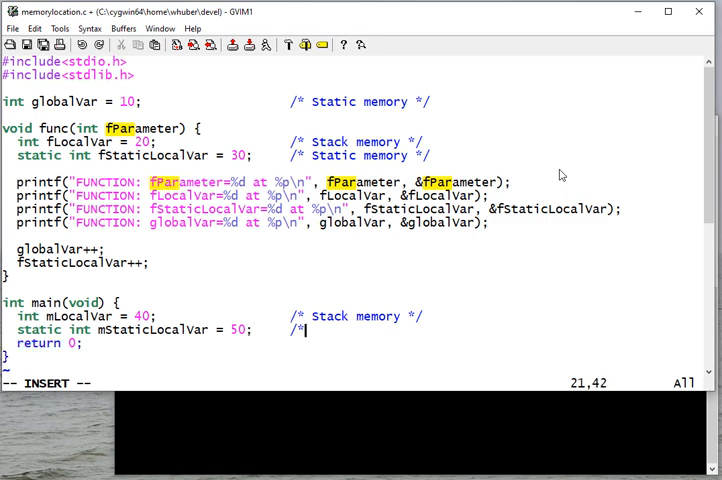
{"action": "type", "text": "Sta"}
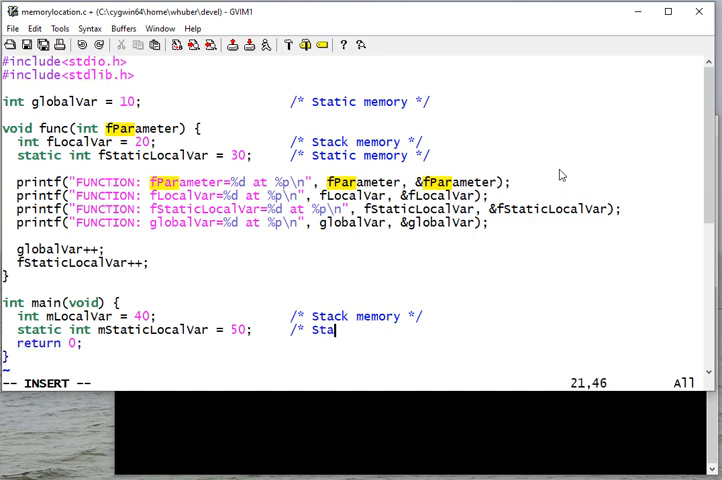
{"action": "type", "text": "tic"}
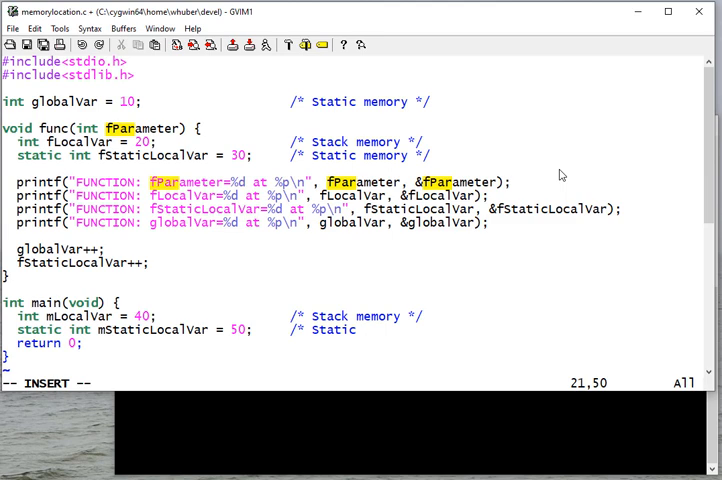
{"action": "type", "text": "me"}
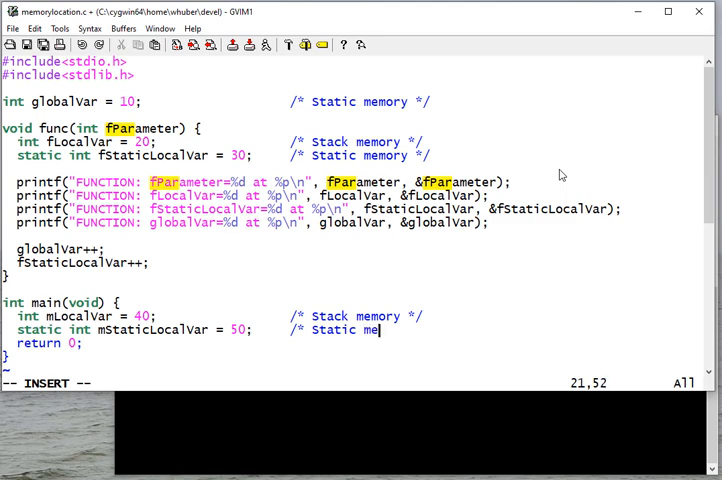
{"action": "type", "text": "mory */"}
{"action": "type", "text": "int *"}
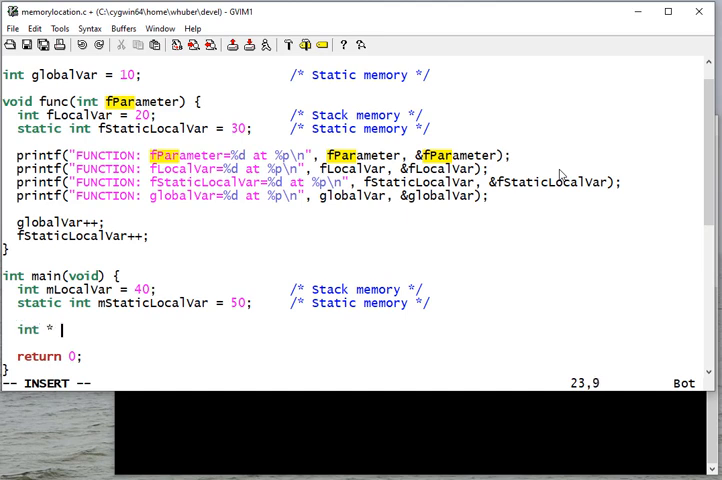
Step: Declare int * mLocalVarPtr commented /* Stack memory */ in main
{"action": "type", "text": "mLocal"}
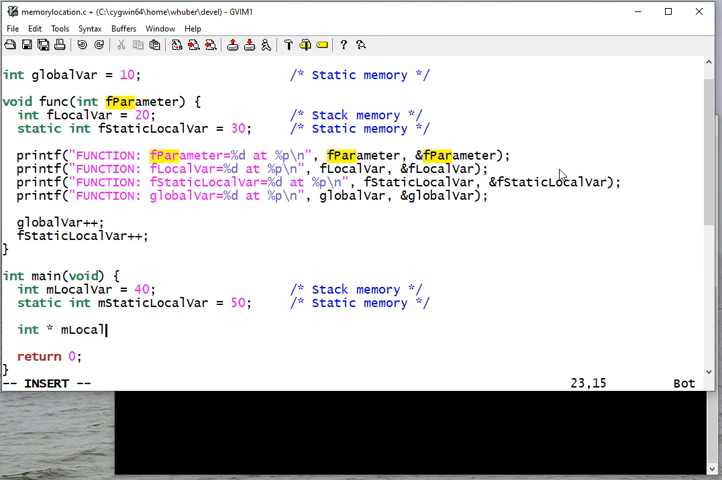
{"action": "type", "text": "VarPtr;"}
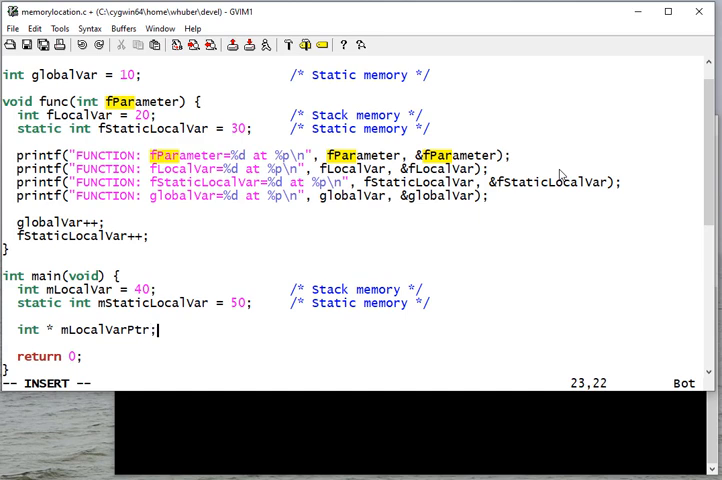
{"action": "type", "text": "\" \""}
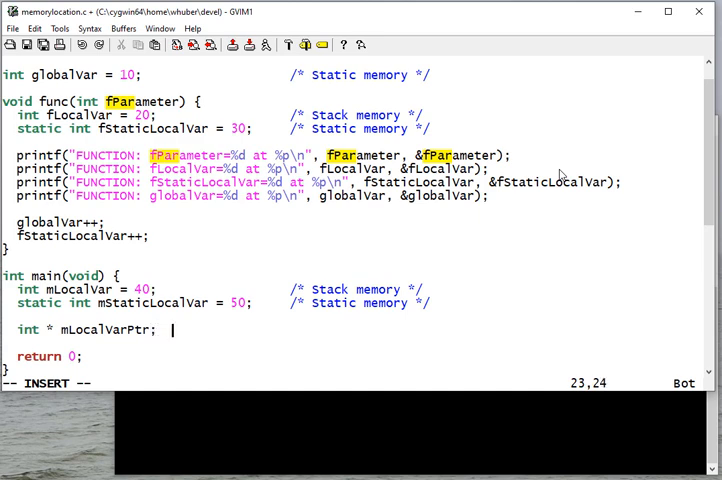
{"action": "type", "text": "?"}
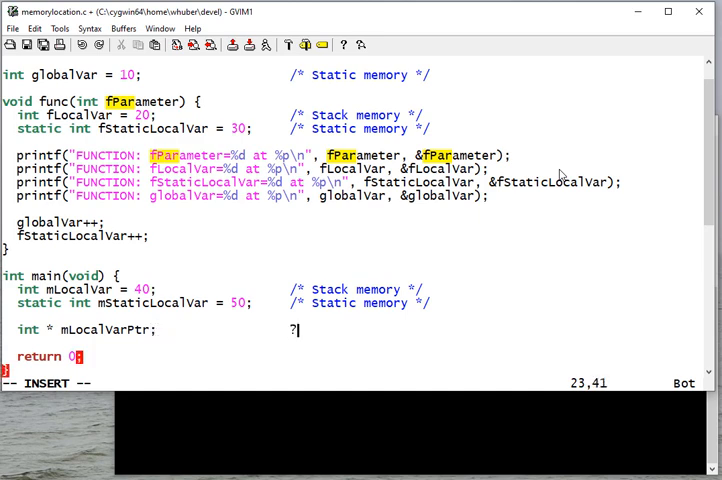
{"action": "type", "text": "/* Stack memo"}
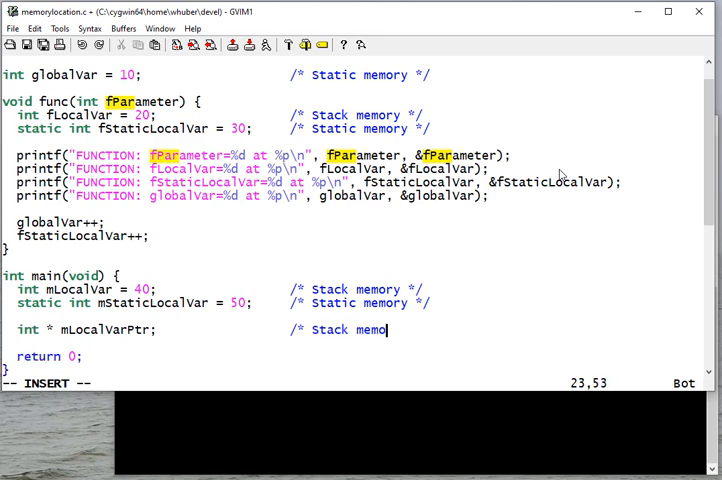
{"action": "type", "text": "ry */"}
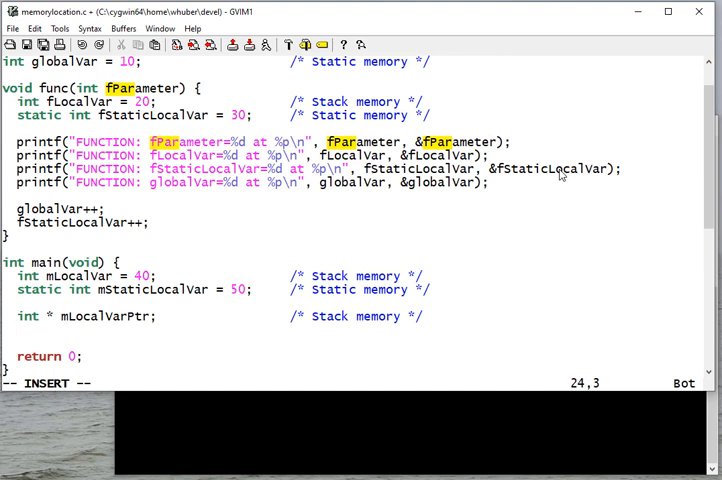
Step: Assign mLocalVarPtr = malloc(sizeof(int)) commented /* Heap memory */
{"action": "type", "text": "mLocalVarPtr"}
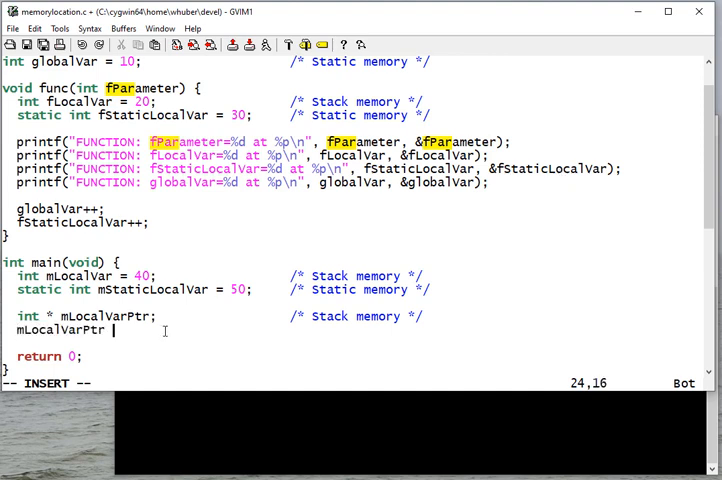
{"action": "type", "text": "="}
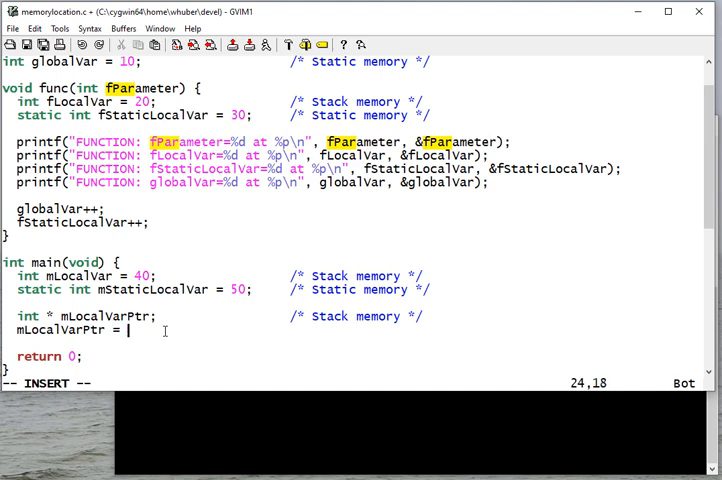
{"action": "type", "text": "malloc"}
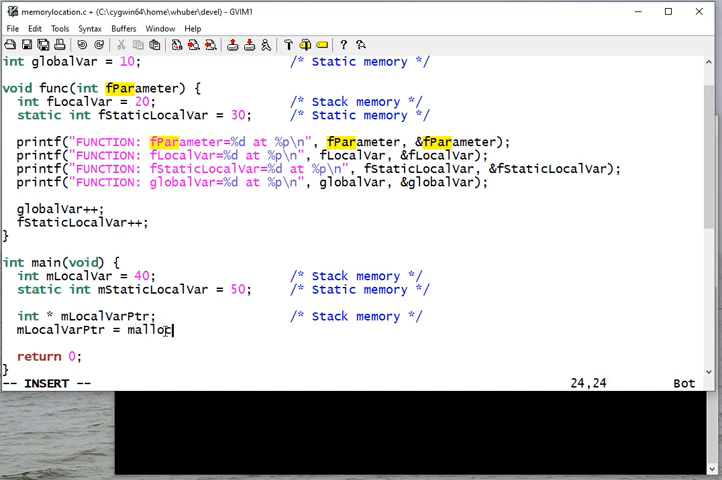
{"action": "type", "text": "(sizeof(int));"}
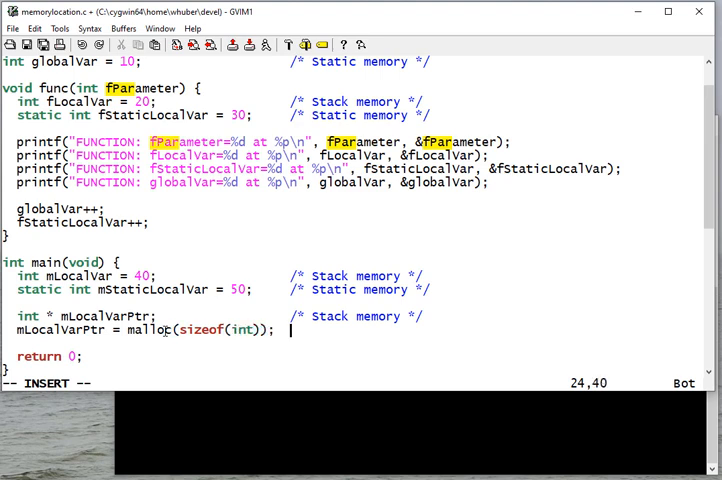
{"action": "type", "text": "/* Heal"}
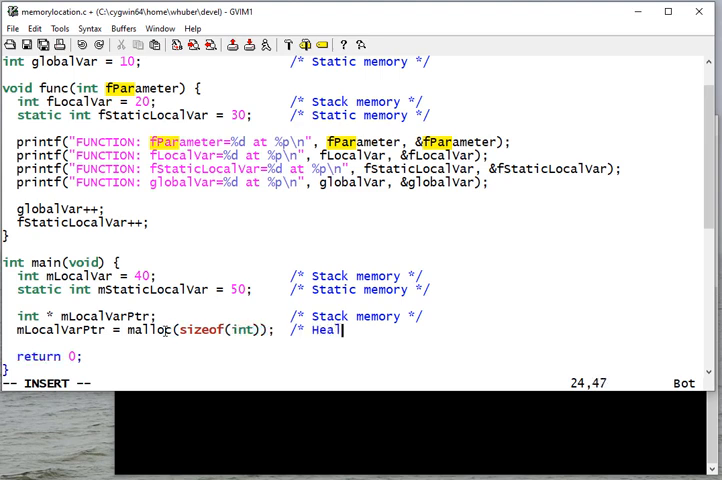
{"action": "type", "text": "memory"}
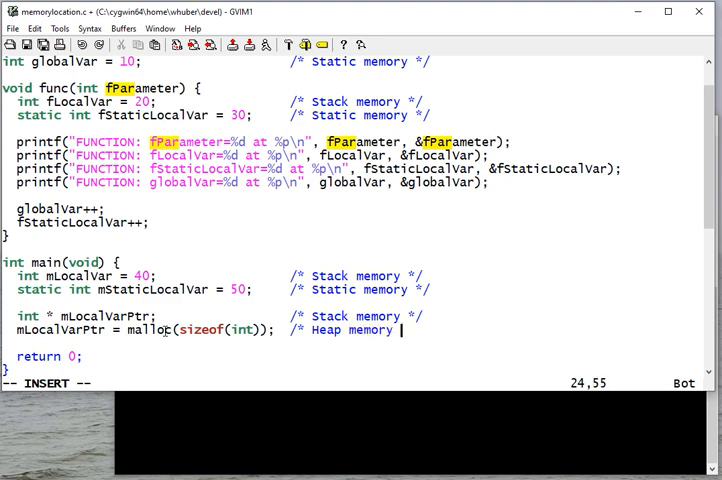
{"action": "type", "text": "/"}
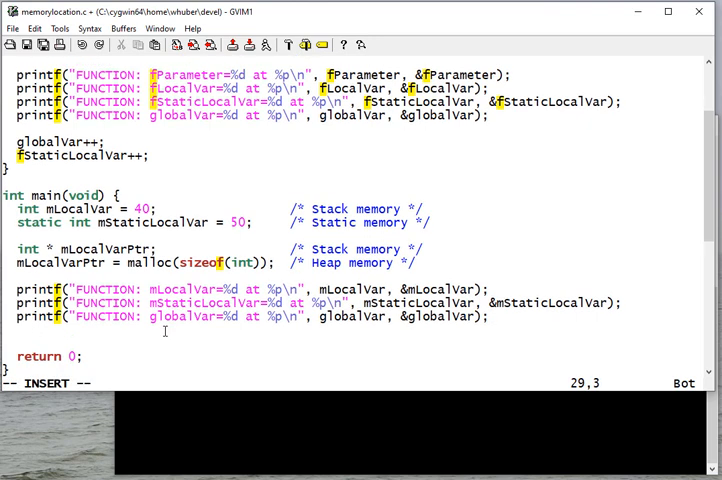
Step: Add globalVar++ and a func(10) call after the MAIN printf block
{"action": "type", "text": "glob"}
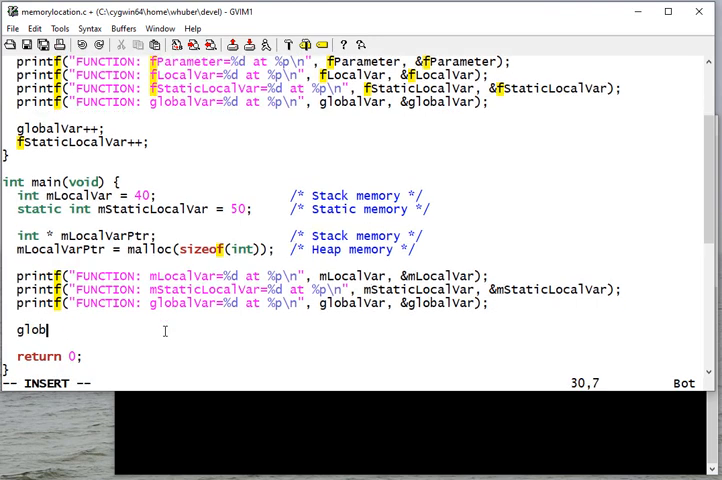
{"action": "type", "text": "alVar ++;"}
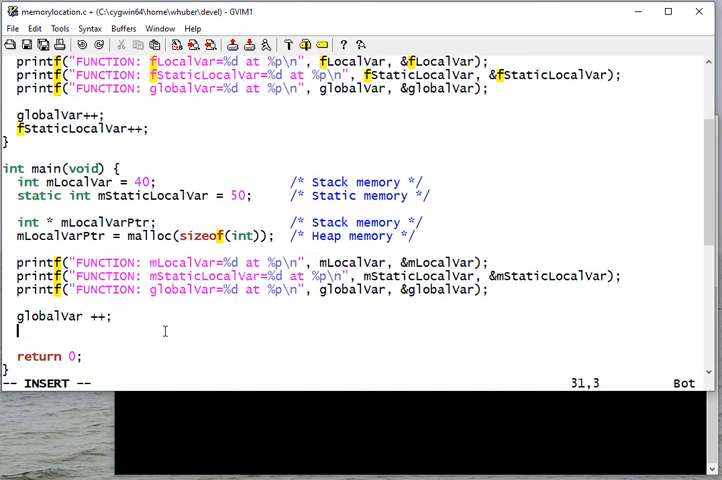
{"action": "type", "text": "func"}
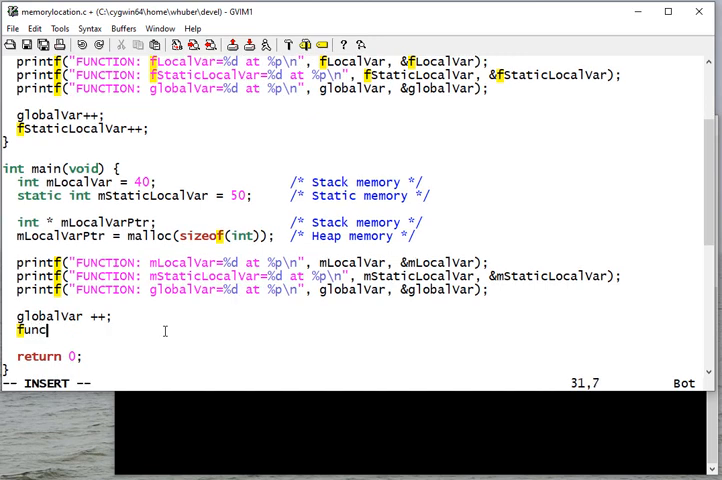
{"action": "type", "text": "("}
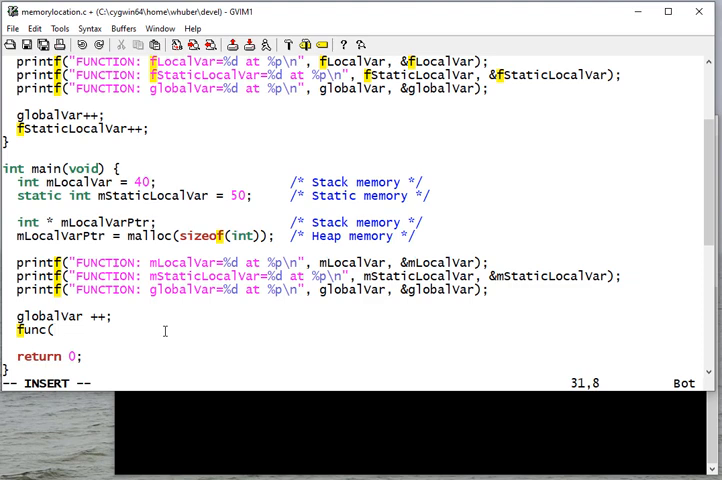
{"action": "type", "text": "("}
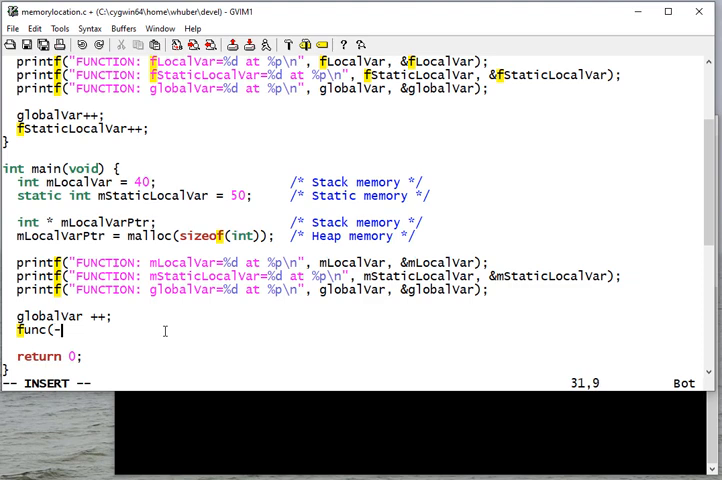
{"action": "type", "text": "10);"}
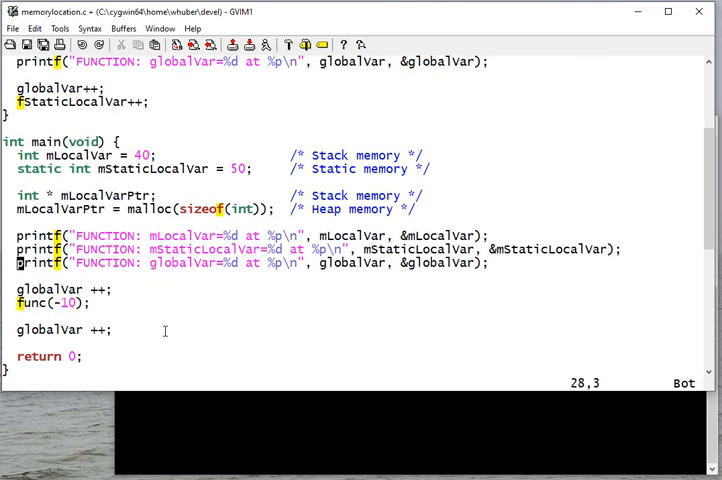
Step: Repeat the MAIN printf block and end with globalVar++ and a func(100) call
{"action": "type", "text": "MAIN"}
{"action": "type", "text": "func(20);"}
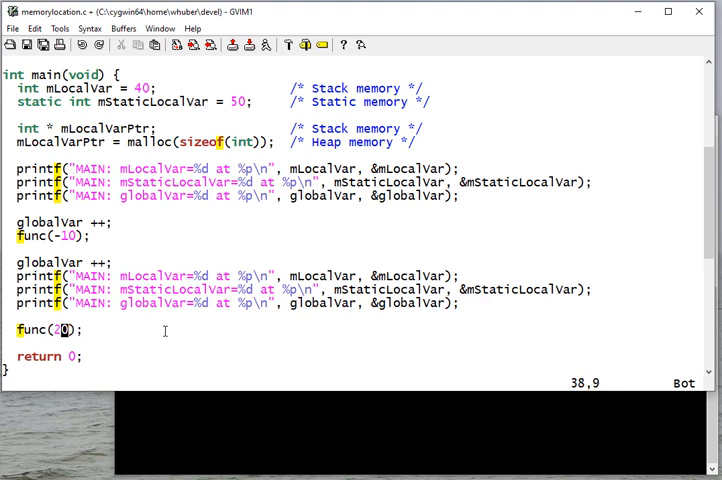
{"action": "type", "text": "0"}
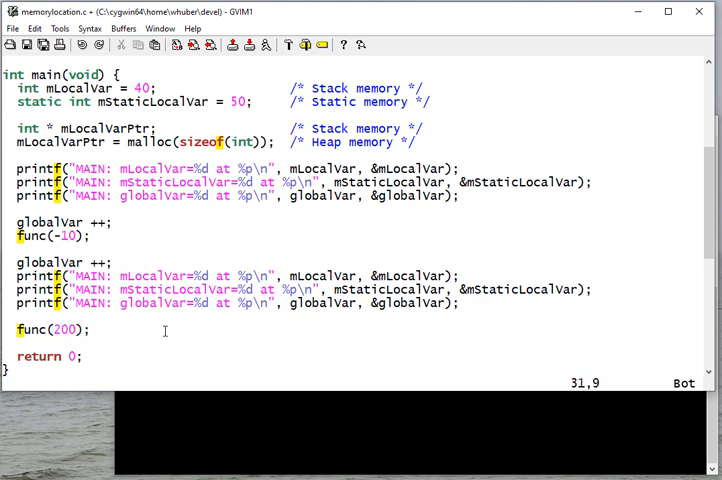
{"action": "type", "text": "100"}
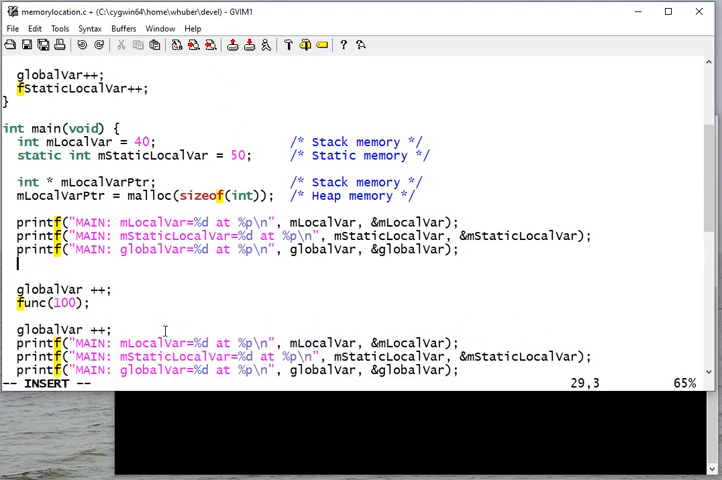
Step: Insert printf("\n") separators after the MAIN print block and the func call
{"action": "type", "text": "printf(\"\\n\");"}
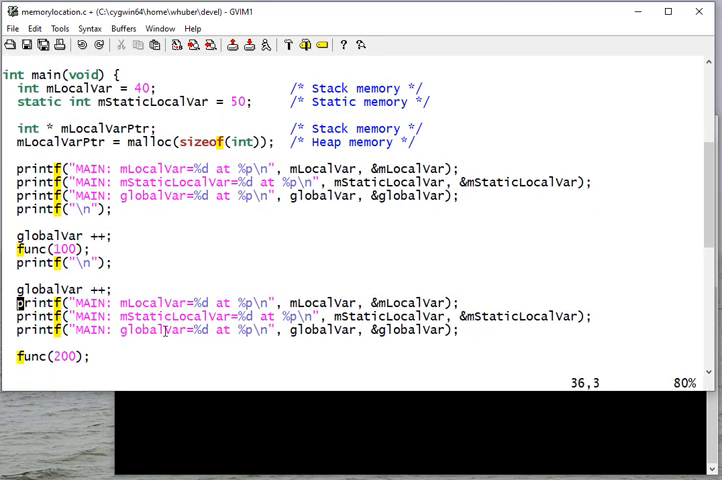
{"action": "scroll", "scroll_direction": "down", "scroll_amount": 3}
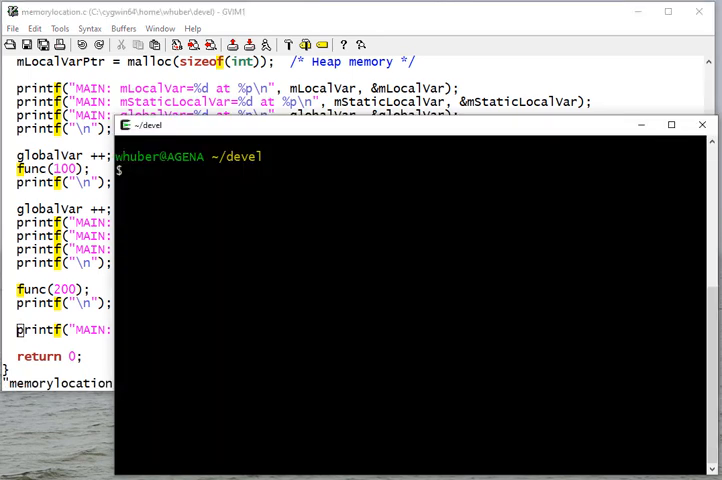
Step: Compile memorylocation.c with gcc --std=c11 -pedantic -Wall and review the %p format warnings
{"action": "type", "text": "gcc --st"}
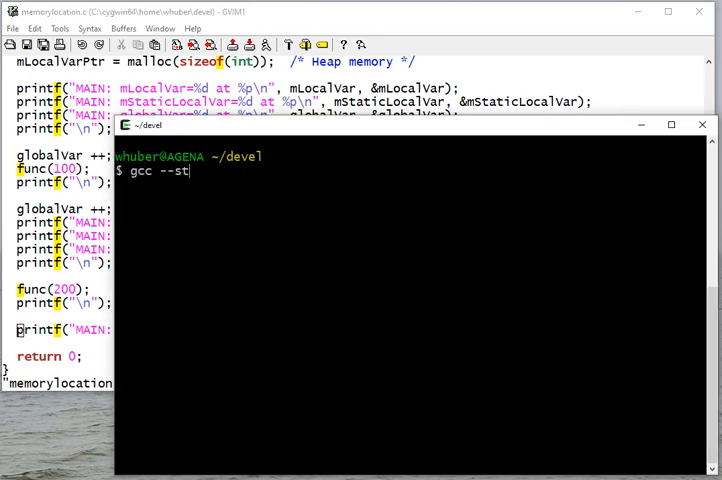
{"action": "type", "text": "d=c11 -pedantic -Wall"}
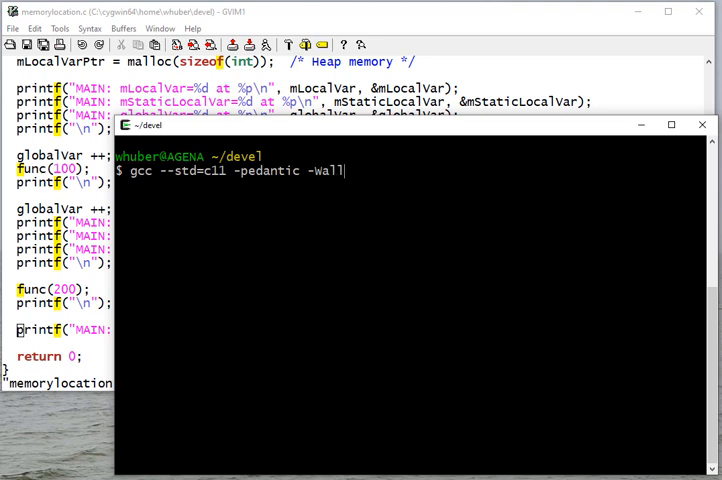
{"action": "type", "text": "memorylocation.c"}
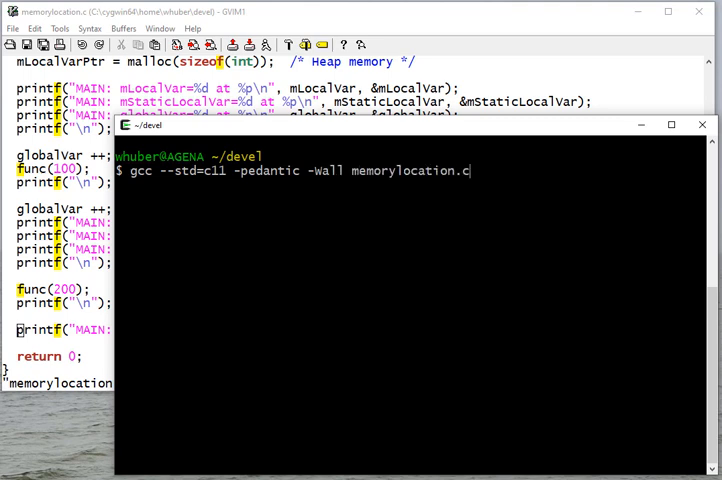
{"action": "key", "text": "Return"}
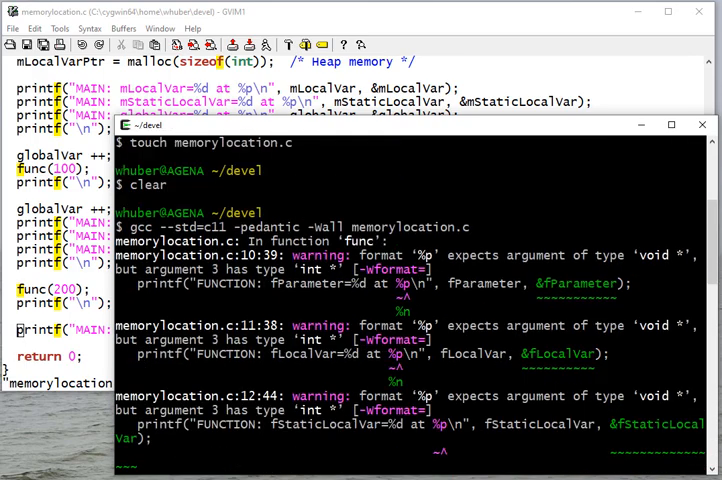
{"action": "scroll", "scroll_direction": "down", "scroll_amount": 3}
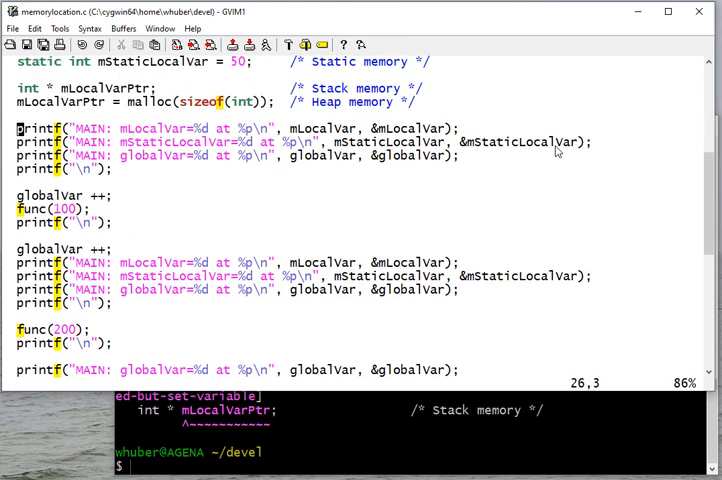
Step: Cast the %p address arguments to (void *) and add a printf for mLocalVarPtr in main
{"action": "type", "text": "(void)"}
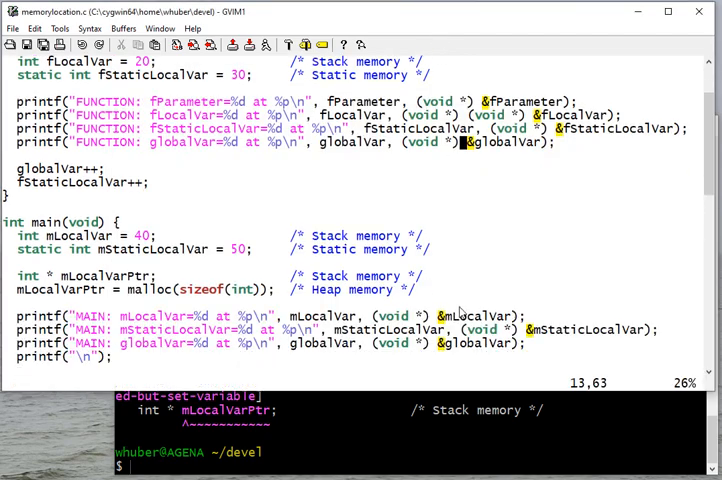
{"action": "scroll", "scroll_direction": "down", "scroll_amount": 3}
{"action": "type", "text": "mLocalVarPtr"}
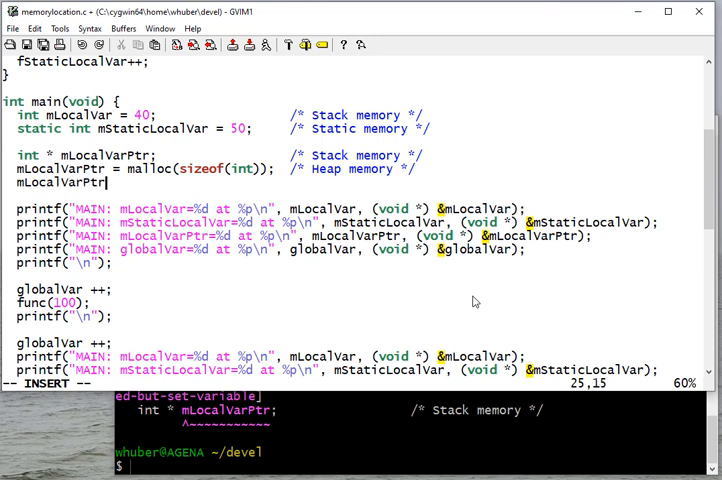
Step: Assign *mLocalVarPtr = 60 and print the pointer with (value=%d) in the MAIN printf
{"action": "type", "text": "*"}
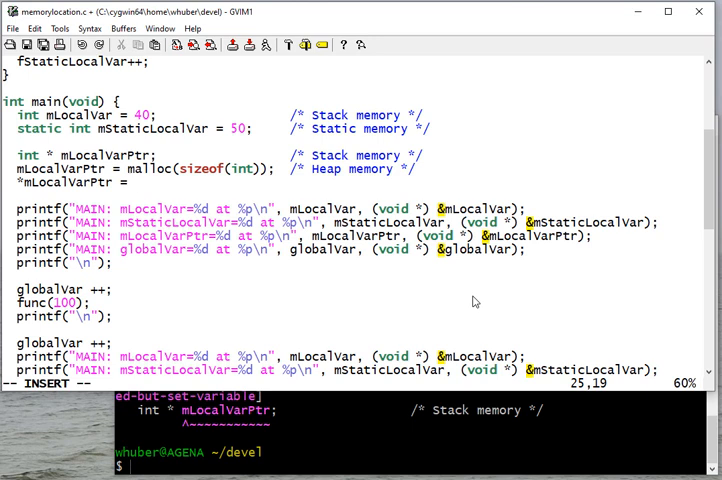
{"action": "type", "text": "60;"}
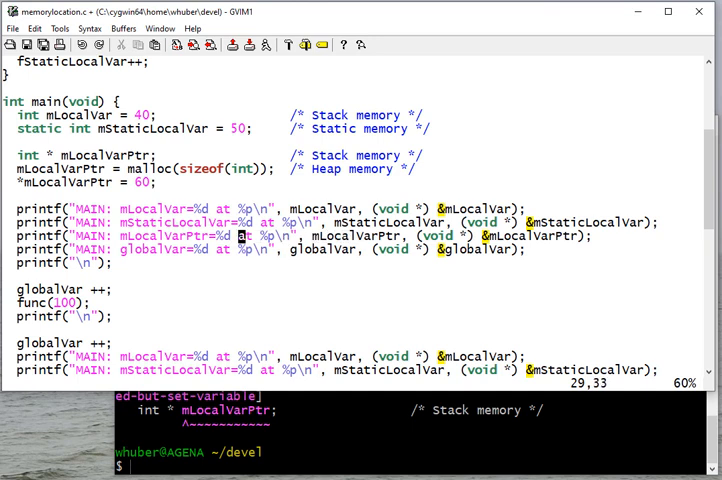
{"action": "key", "text": "i"}
{"action": "type", "text": "(value="}
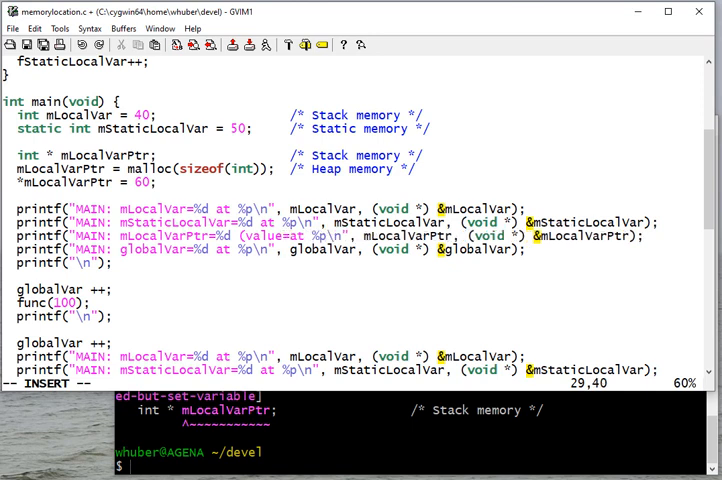
{"action": "type", "text": "%d)"}
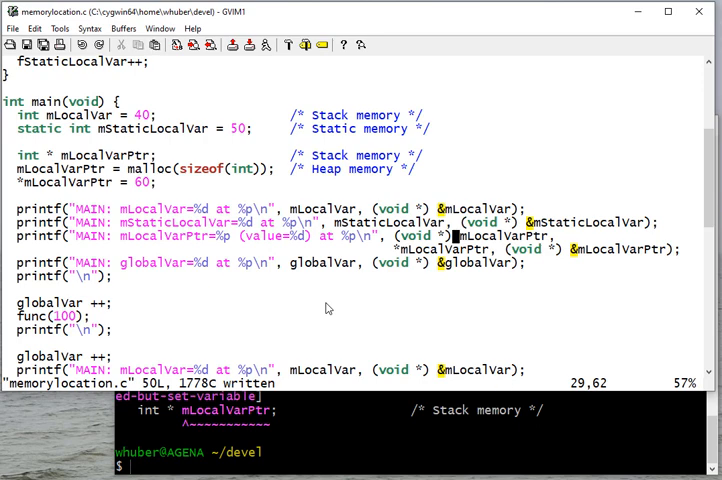
{"action": "scroll", "scroll_direction": "down", "scroll_amount": 3}
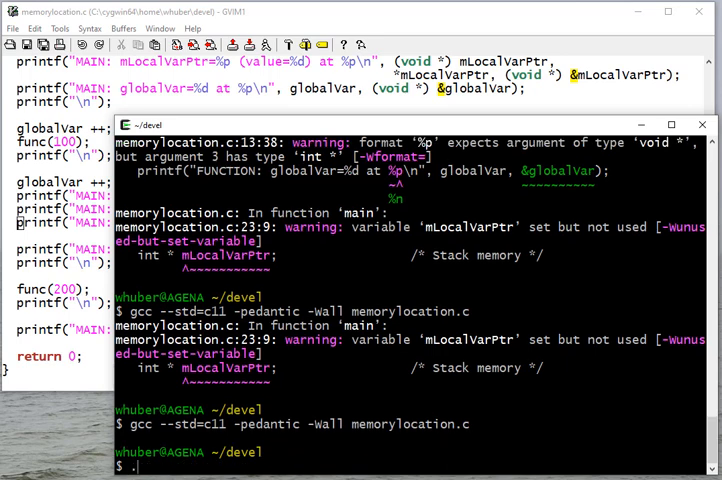
Step: Run the rebuilt a.exe and select output addresses, including globalVar's 0x100402010
{"action": "type", "text": "/a.exe"}
{"action": "key", "text": "Return"}
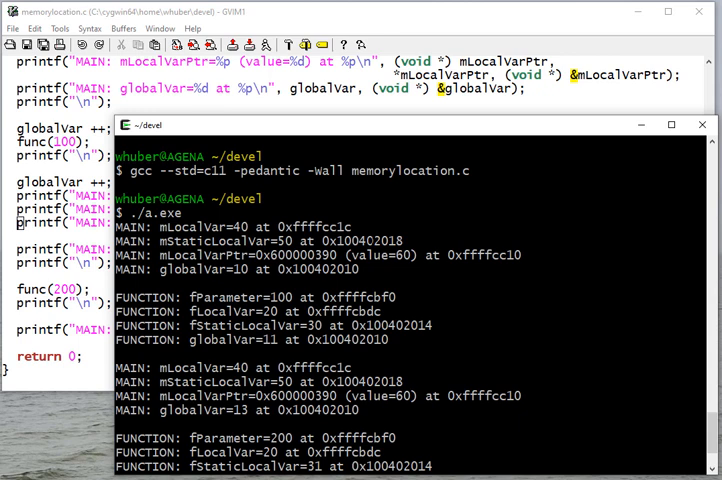
{"action": "double_click", "coordinate": [318, 228]}
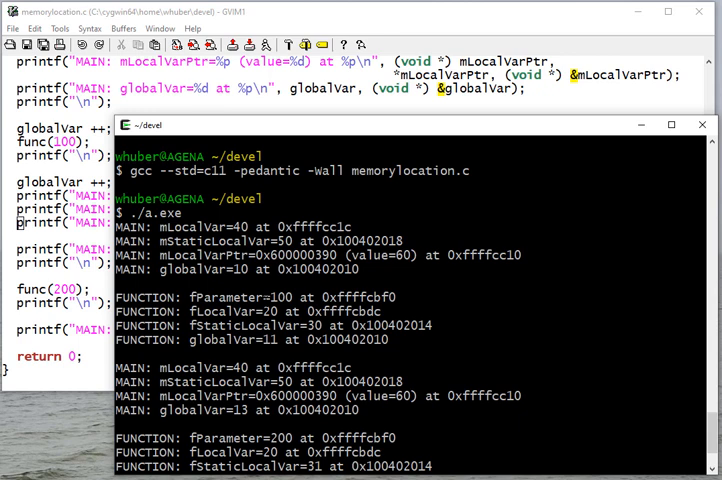
{"action": "double_click", "coordinate": [358, 298]}
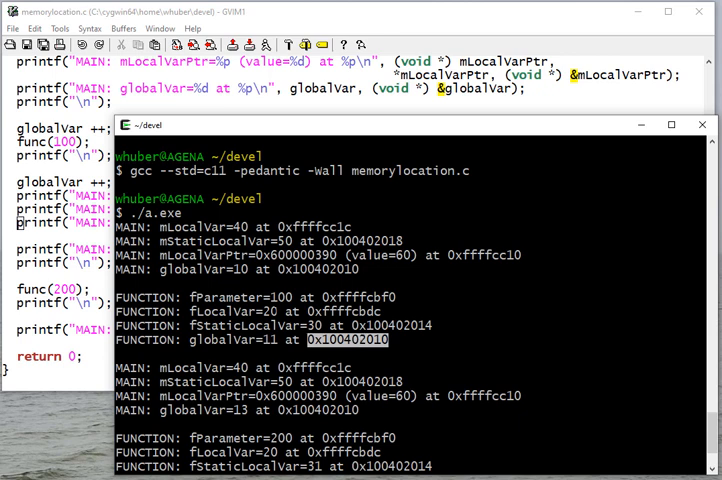
{"action": "scroll", "scroll_direction": "down", "scroll_amount": 3}
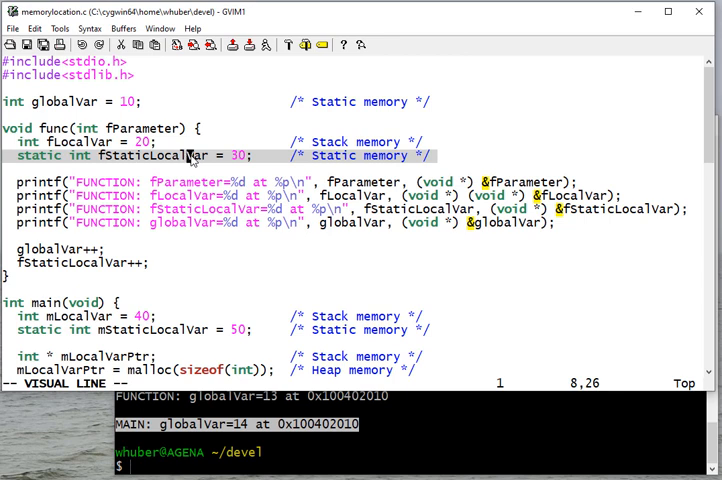
{"action": "mouse_move", "coordinate": [120, 250]}
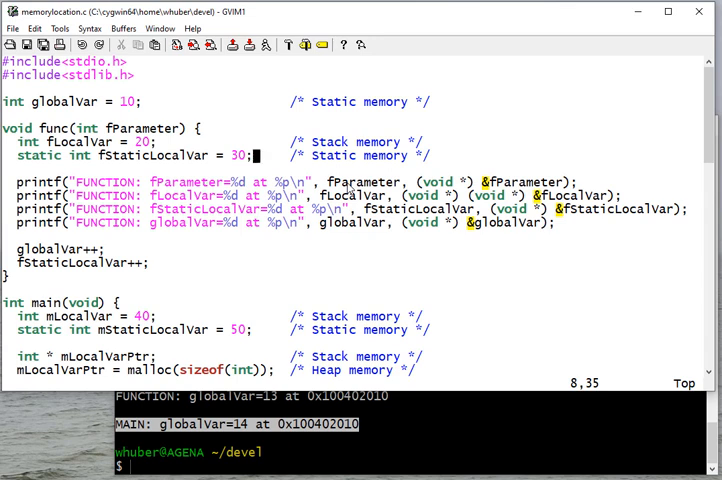
{"action": "mouse_move", "coordinate": [350, 188]}
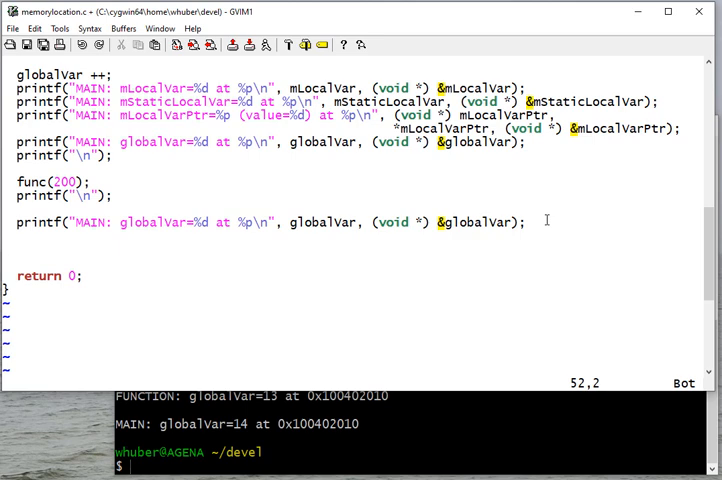
Step: Begin a free(mLocalVarPtr call on the line above return 0 in main
{"action": "type", "text": "free("}
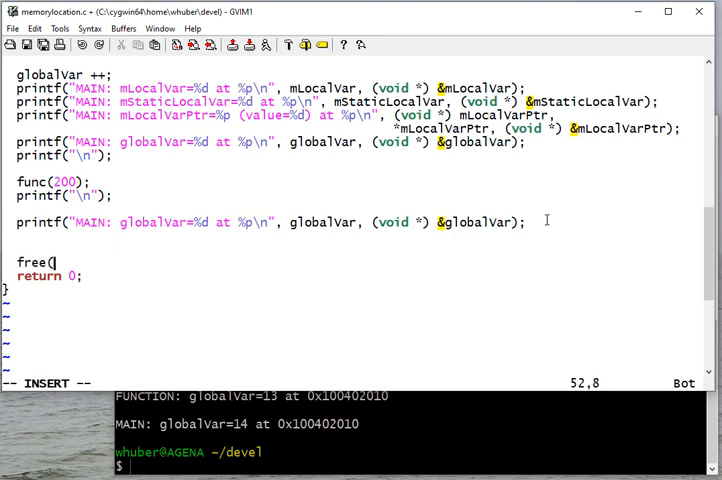
{"action": "type", "text": "mLocalV"}
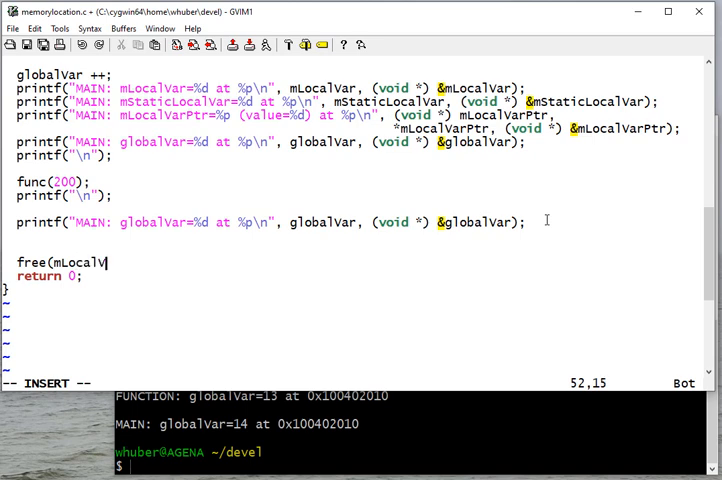
{"action": "type", "text": "arPt"}
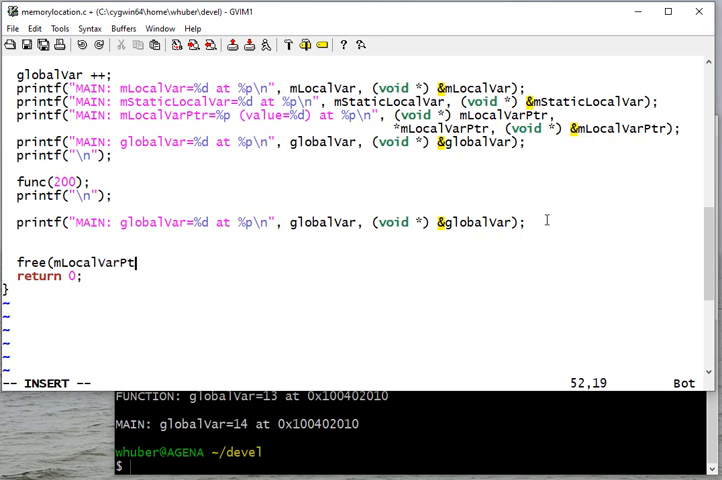